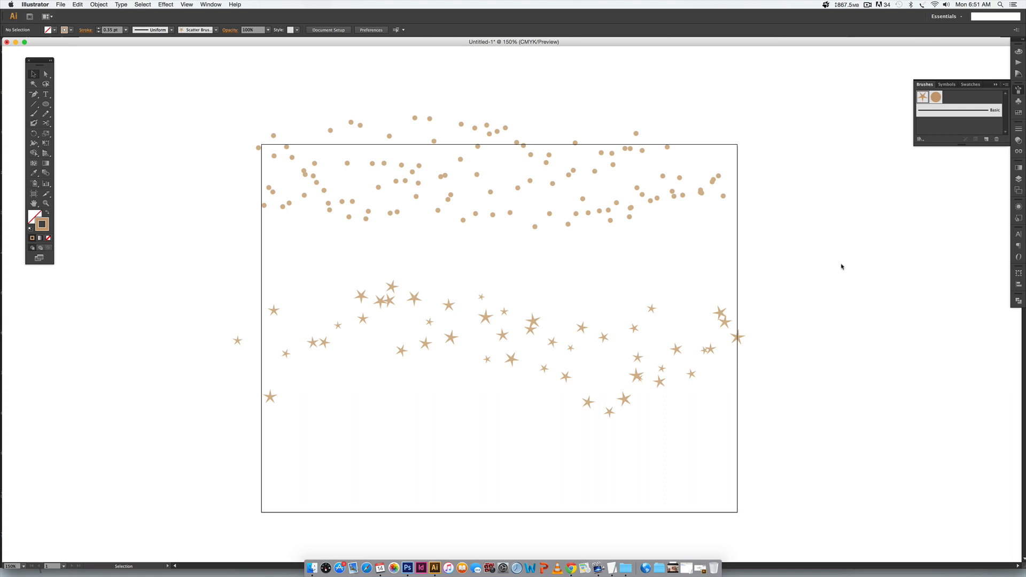
{"action": "mouse_move", "coordinate": [519, 195]}
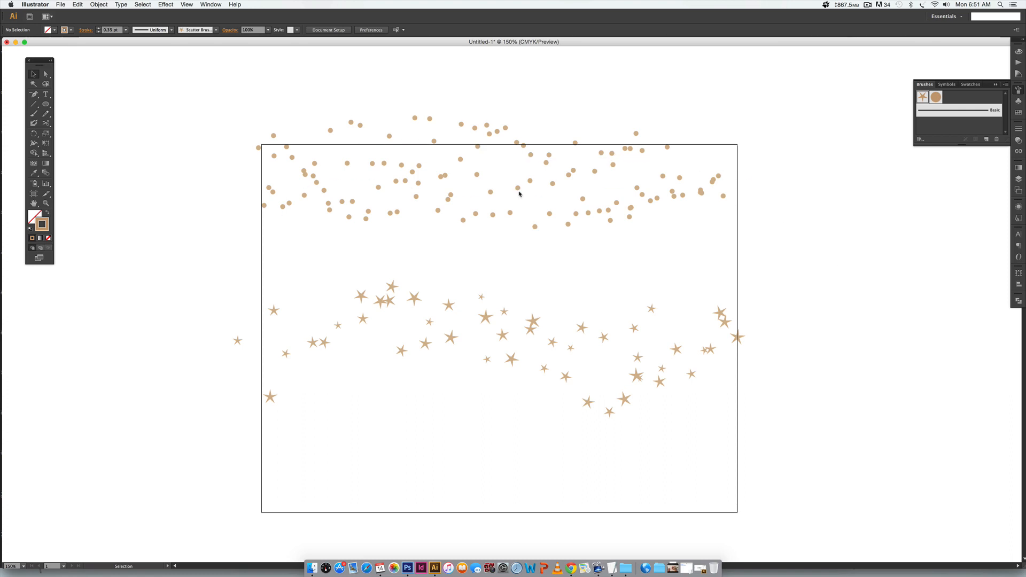
{"action": "mouse_move", "coordinate": [788, 170]}
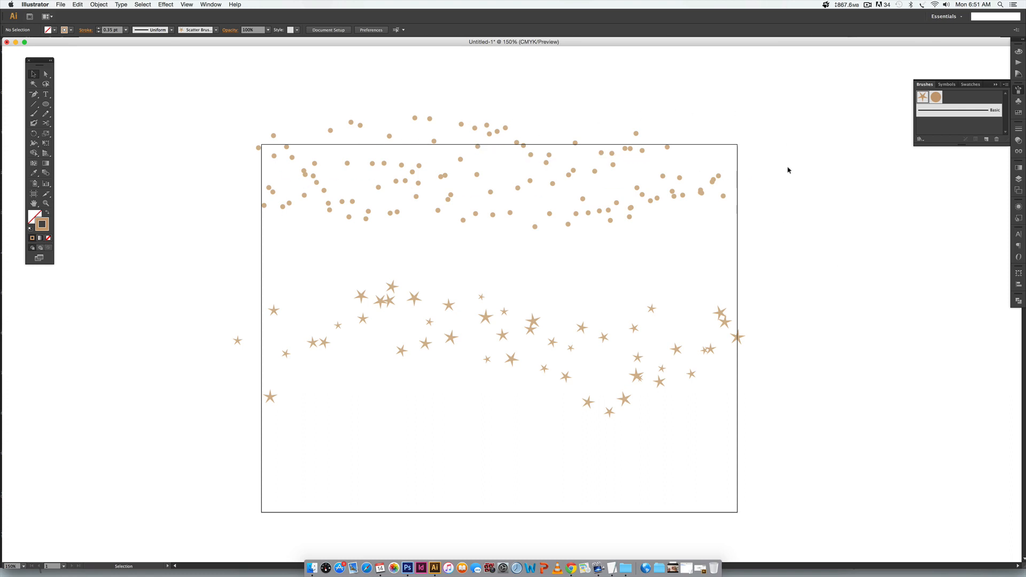
{"action": "mouse_move", "coordinate": [832, 369]}
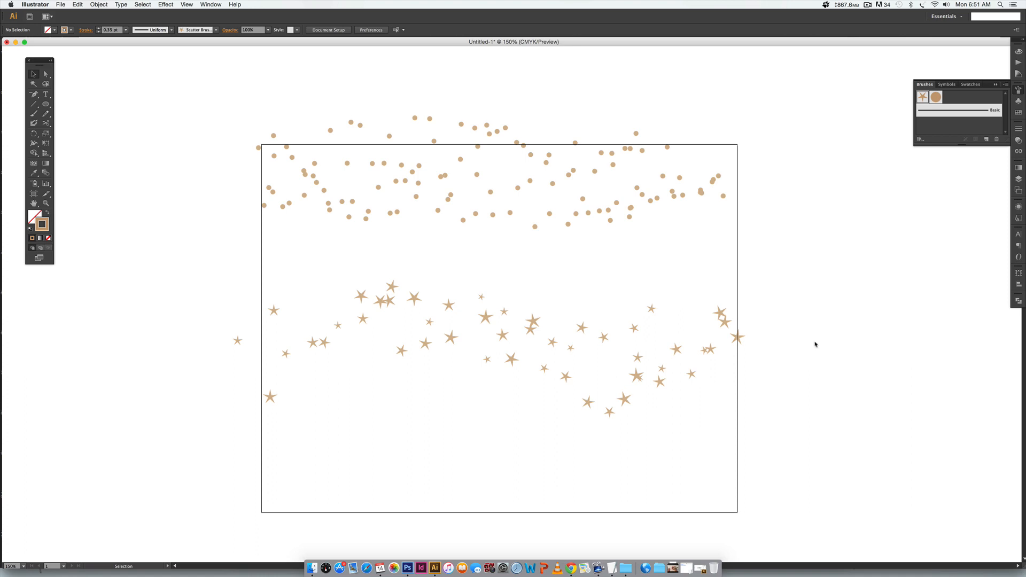
{"action": "mouse_move", "coordinate": [761, 264]}
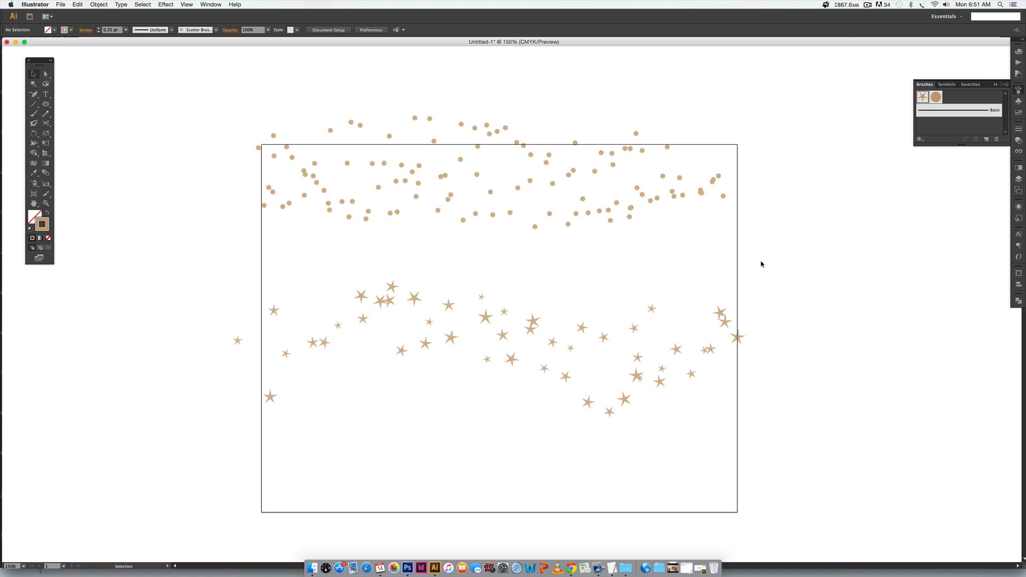
{"action": "mouse_move", "coordinate": [585, 153]}
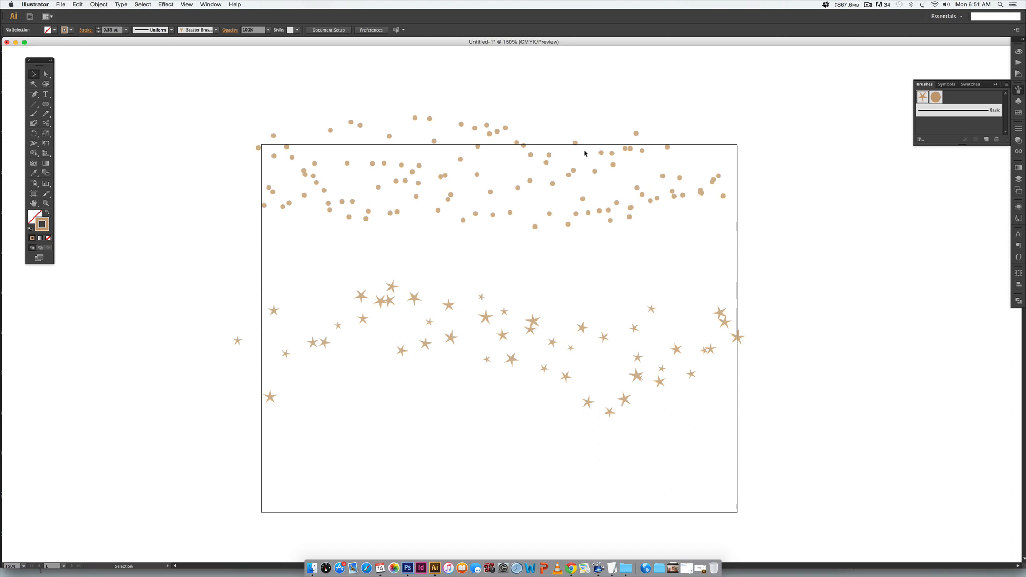
Clear the artboard and draw a tiny tan circle with no stroke near its centre.
{"action": "left_click_drag", "start_coordinate": [305, 401], "coordinate": [759, 353]}
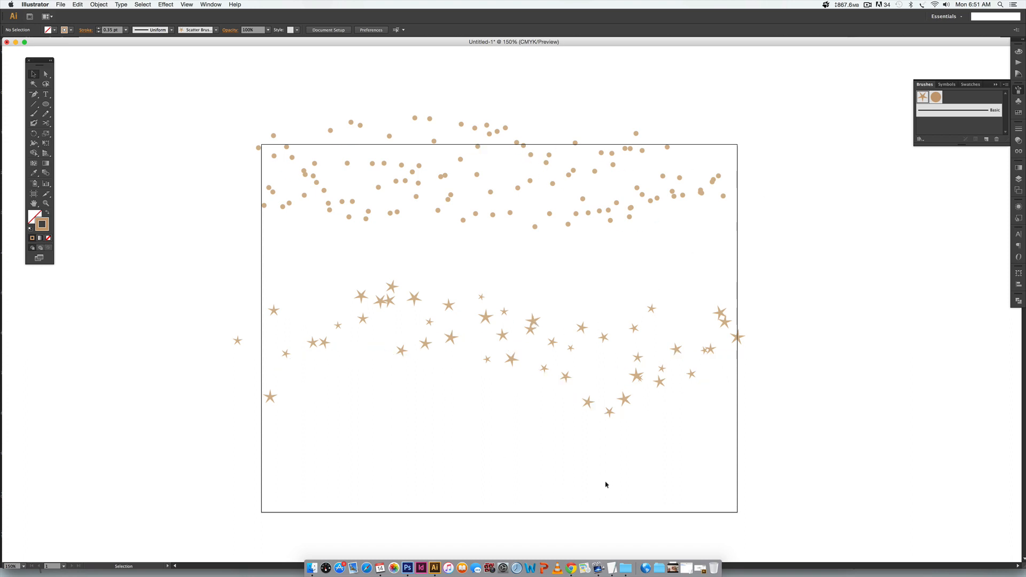
{"action": "mouse_move", "coordinate": [720, 413]}
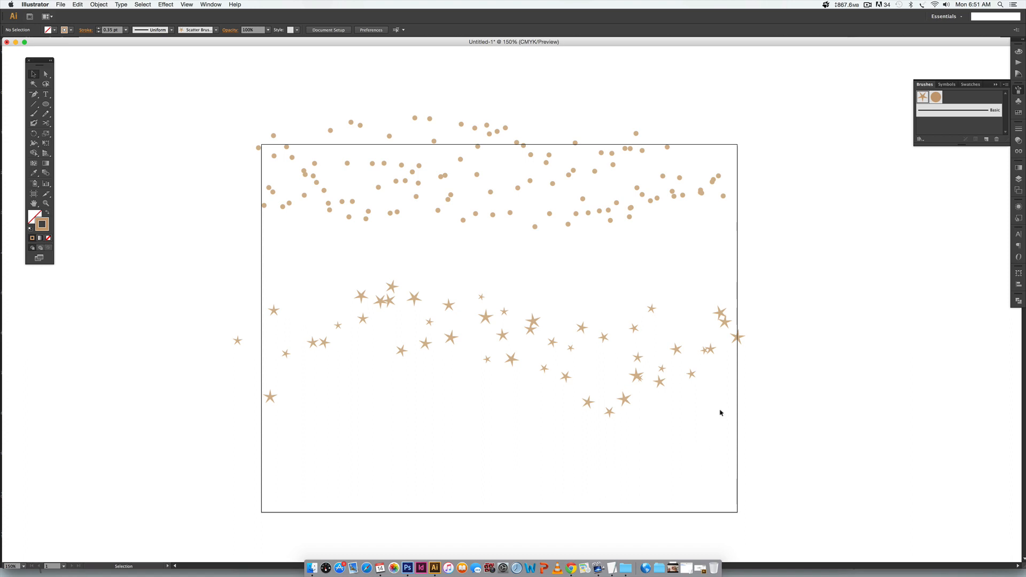
{"action": "mouse_move", "coordinate": [663, 311]}
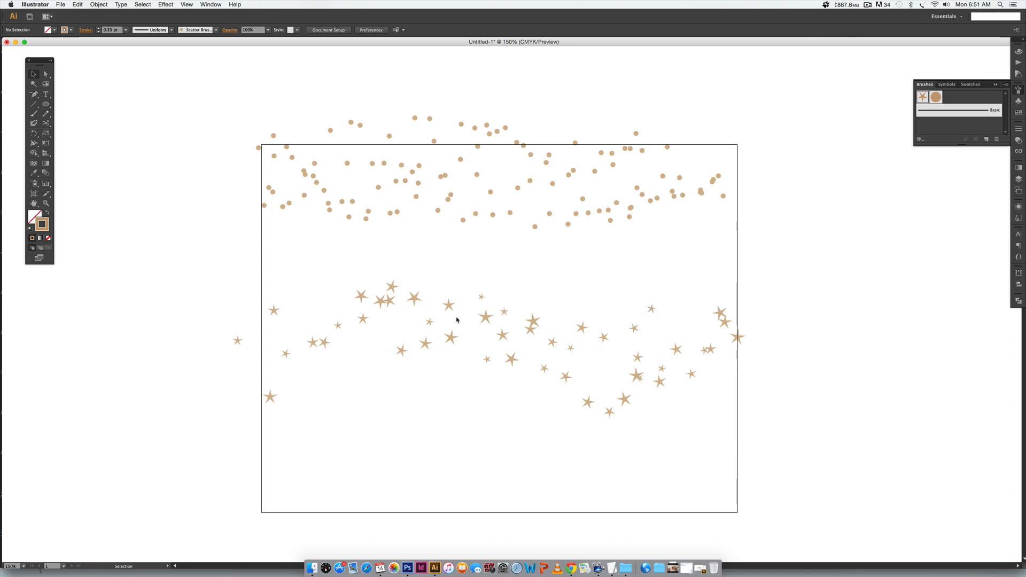
{"action": "mouse_move", "coordinate": [825, 239]}
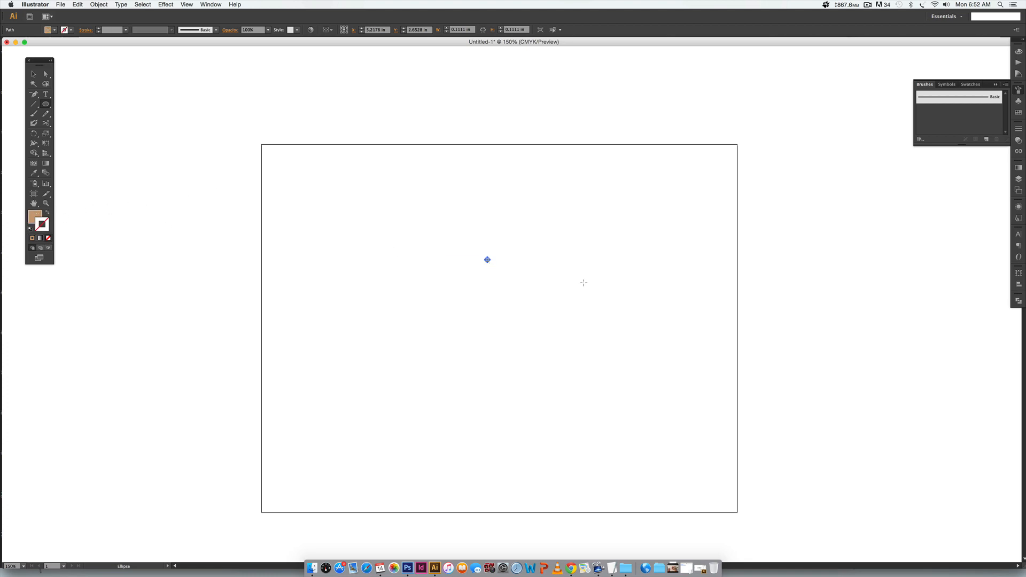
{"action": "mouse_move", "coordinate": [652, 154]}
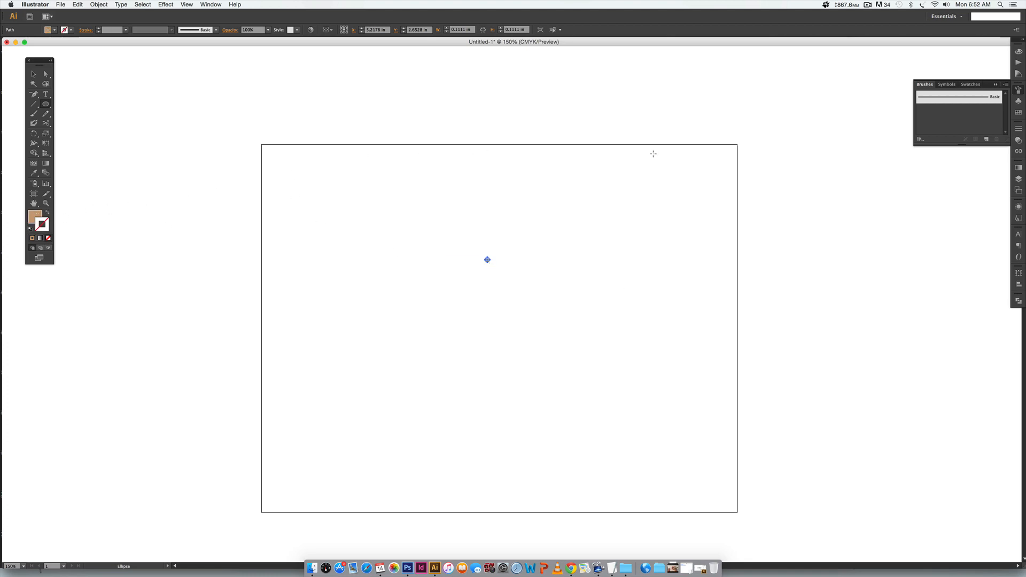
{"action": "mouse_move", "coordinate": [768, 422]}
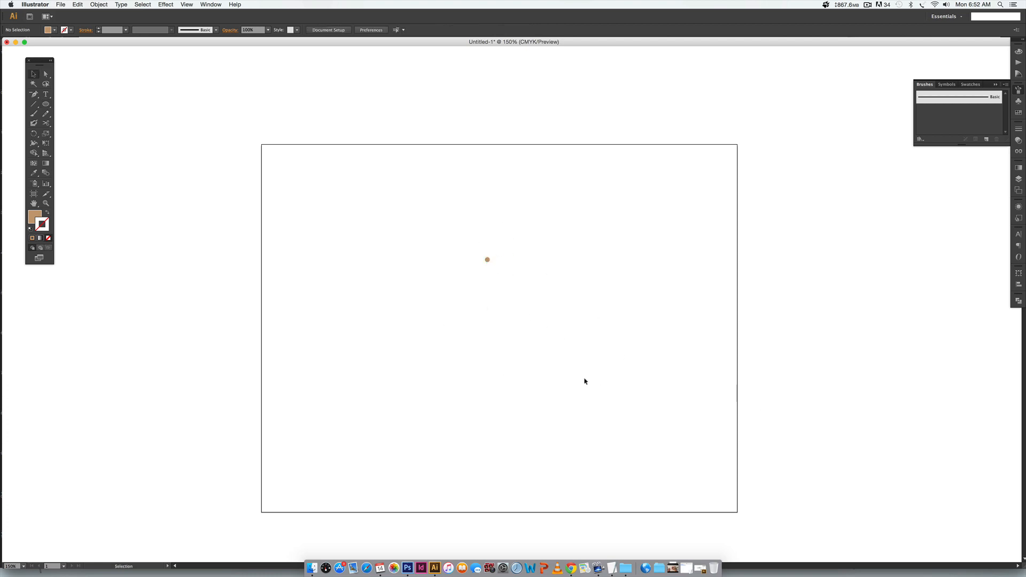
{"action": "mouse_move", "coordinate": [382, 215]}
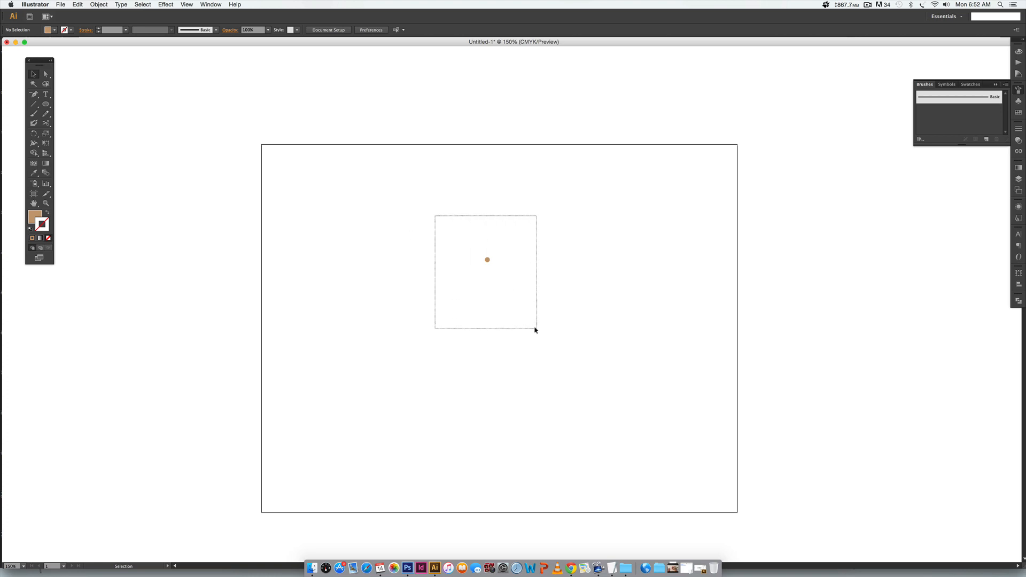
Select the tan dot and start a new Scatter Brush from it via the Brushes panel.
{"action": "left_click", "coordinate": [488, 260]}
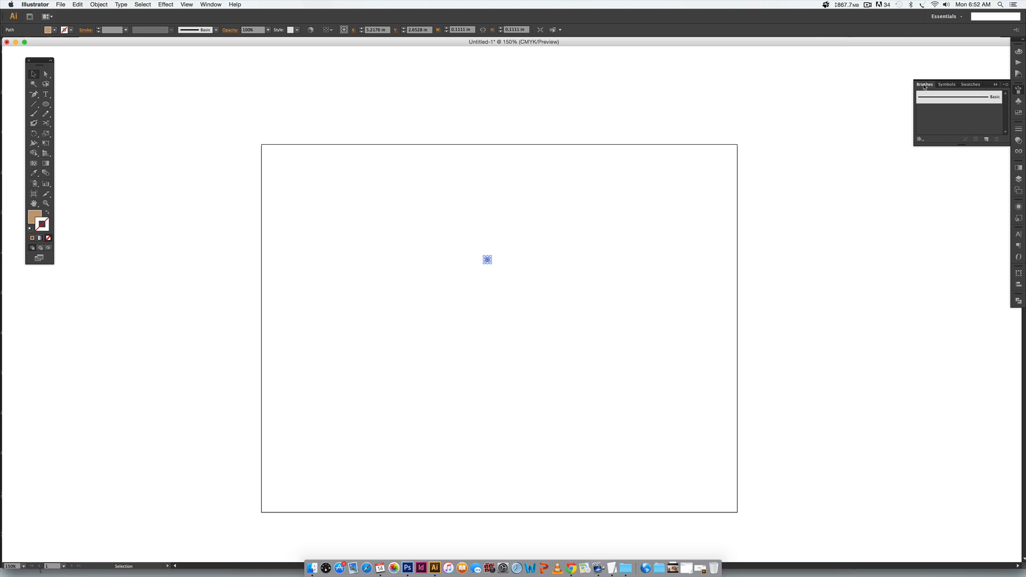
{"action": "left_click", "coordinate": [211, 4]}
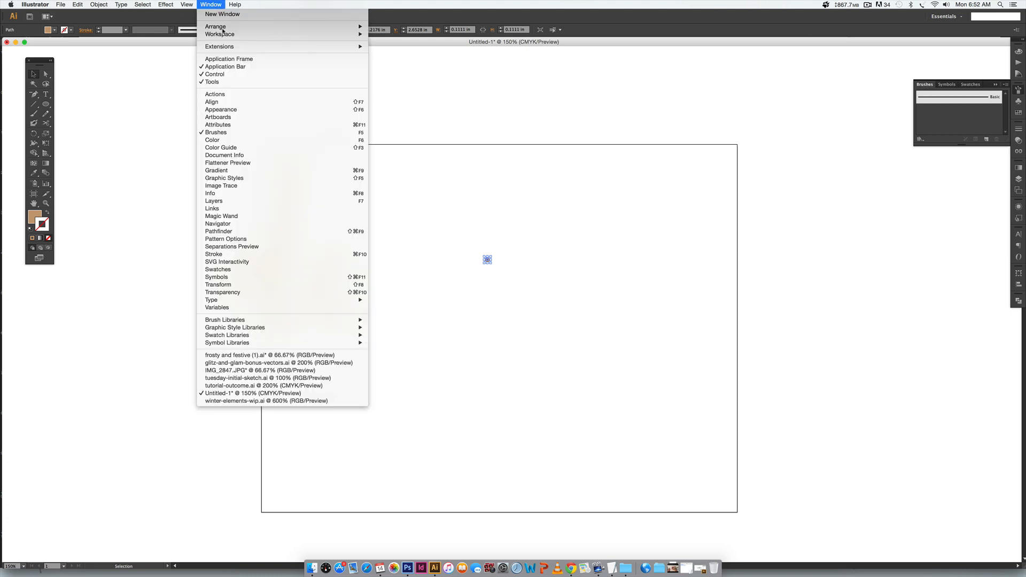
{"action": "left_click", "coordinate": [497, 262]}
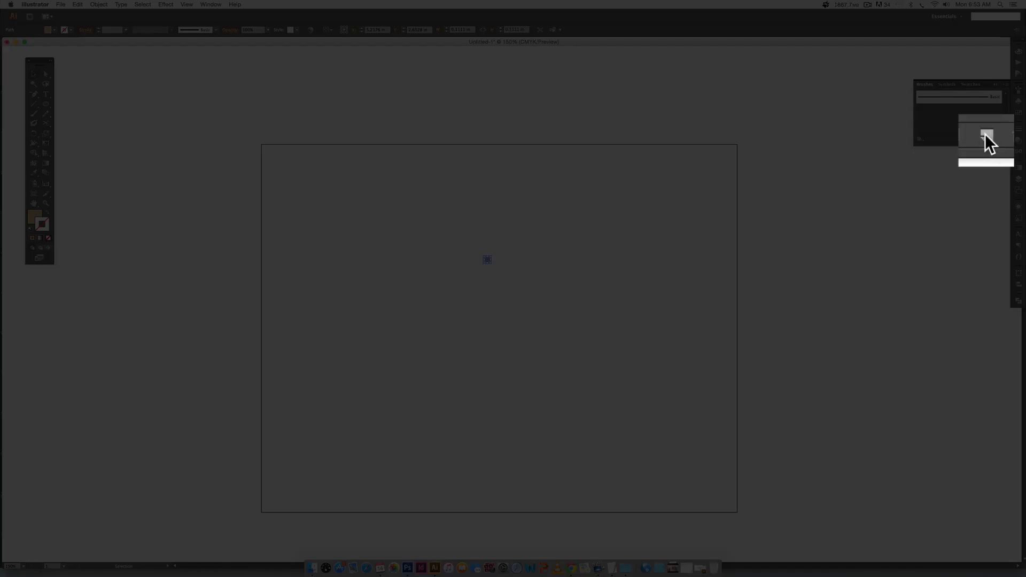
{"action": "left_click", "coordinate": [986, 136]}
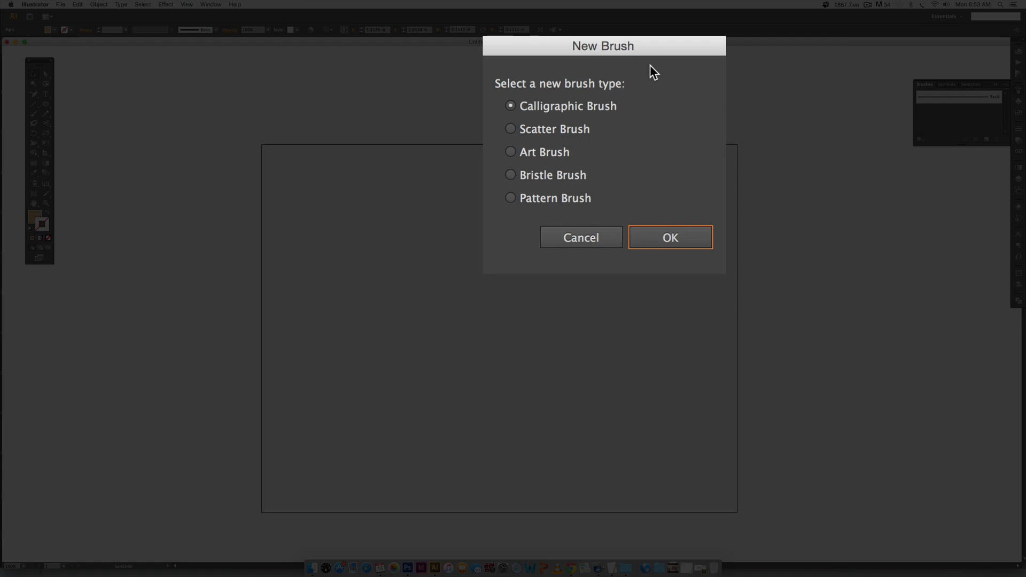
{"action": "left_click", "coordinate": [511, 130]}
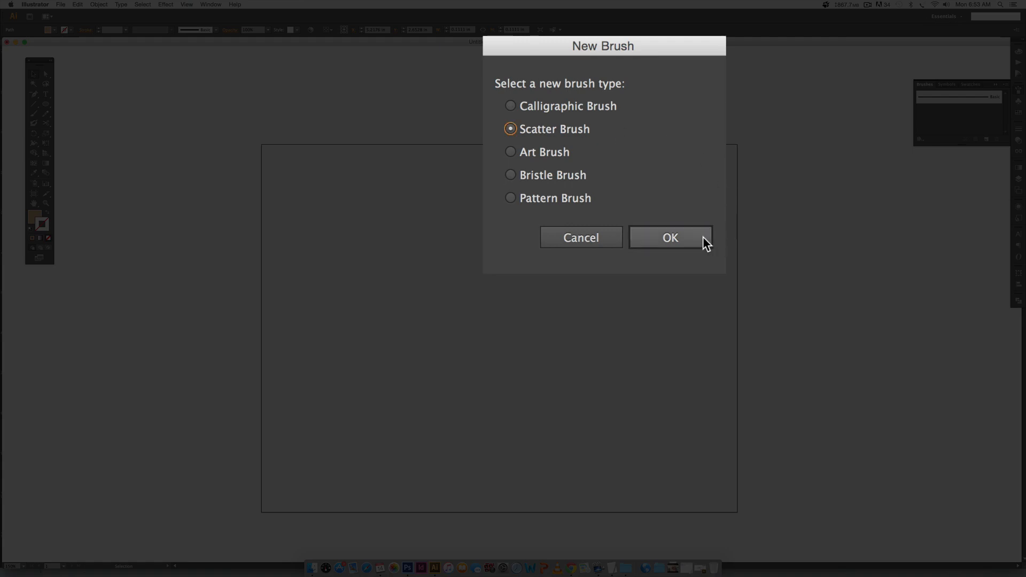
{"action": "left_click", "coordinate": [670, 237]}
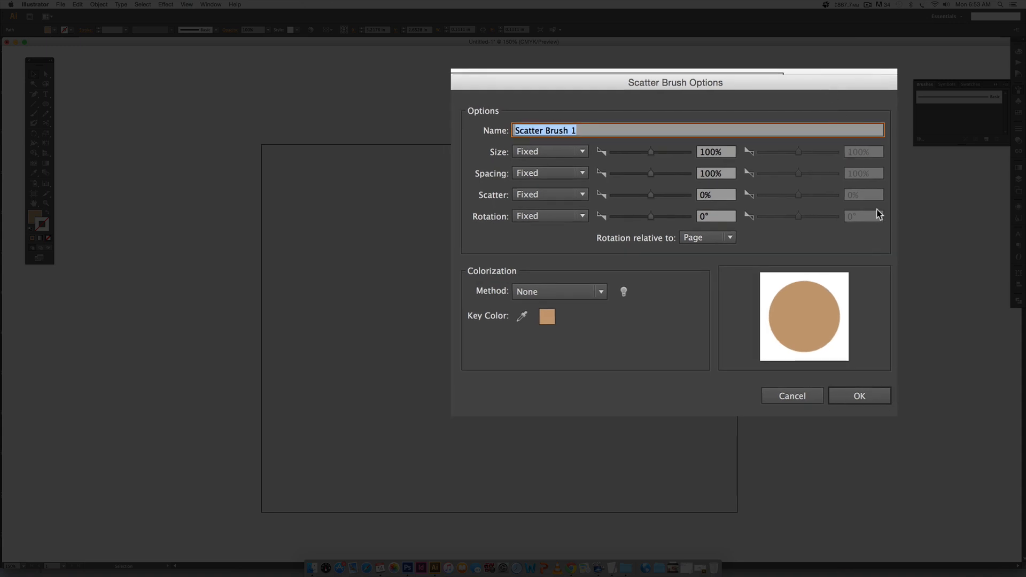
{"action": "mouse_move", "coordinate": [868, 205]}
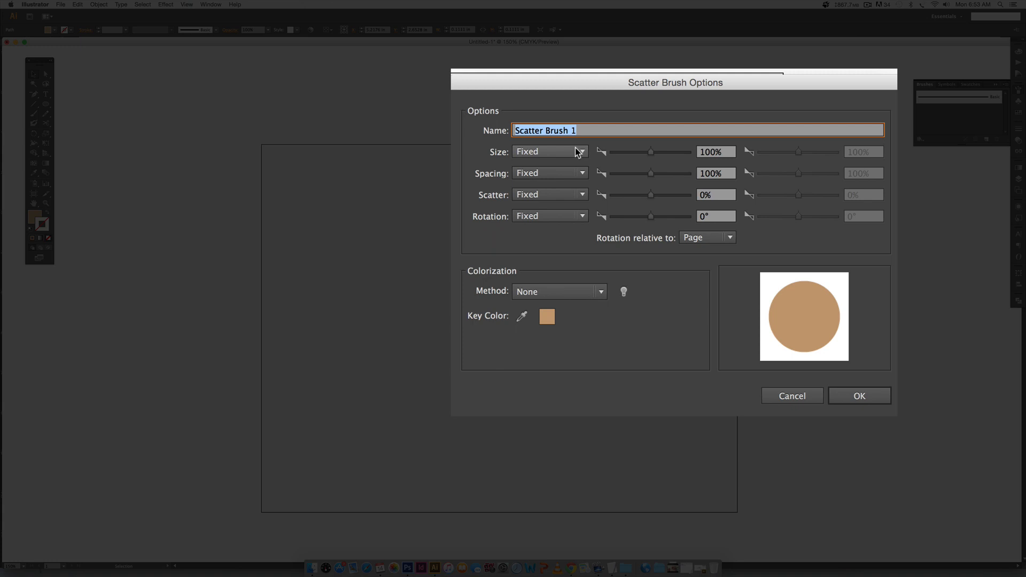
{"action": "mouse_move", "coordinate": [569, 149]}
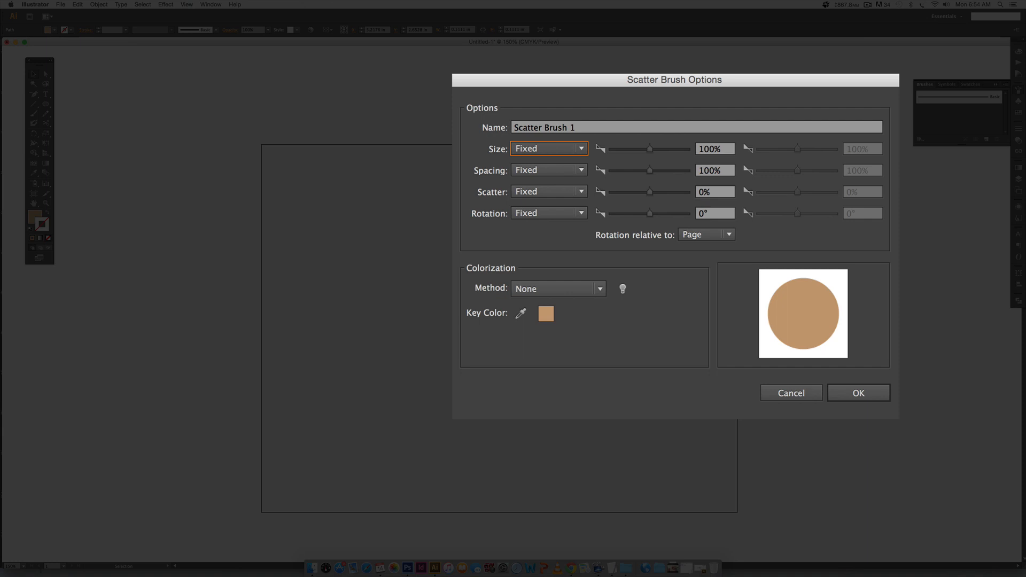
{"action": "mouse_move", "coordinate": [531, 170]}
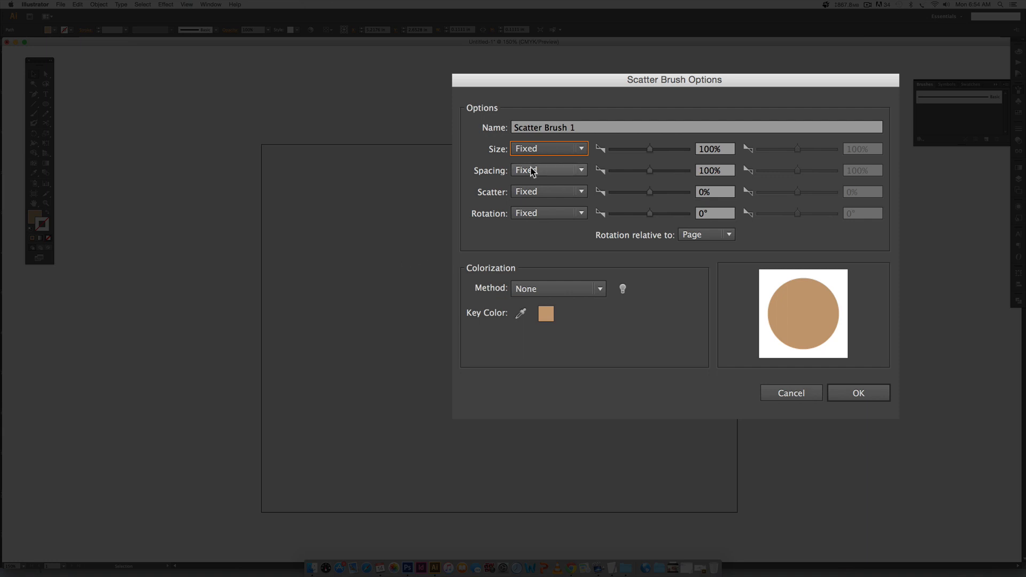
Set the brush Spacing to Random with a maximum of 725%.
{"action": "left_click", "coordinate": [548, 170]}
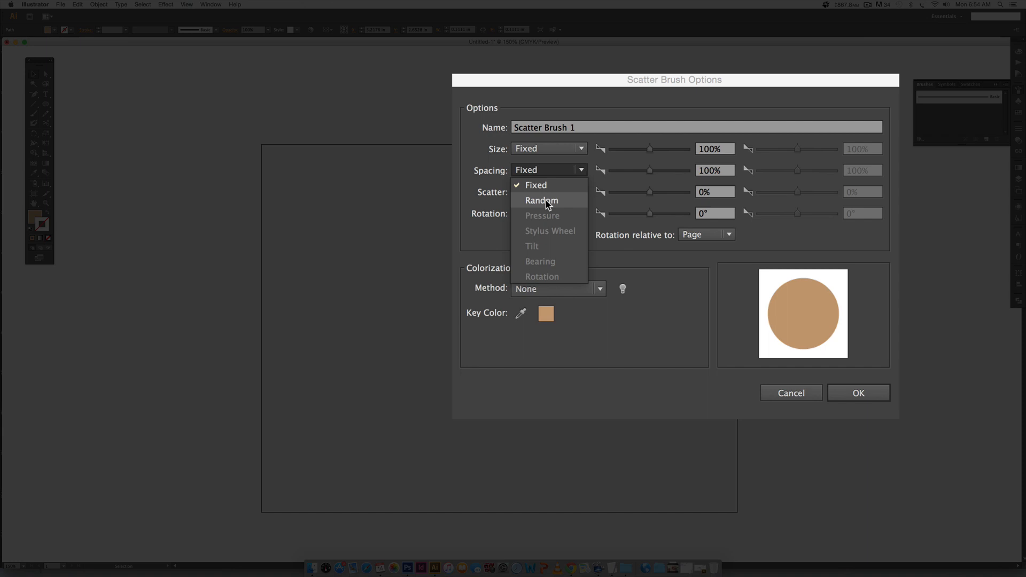
{"action": "left_click", "coordinate": [540, 200]}
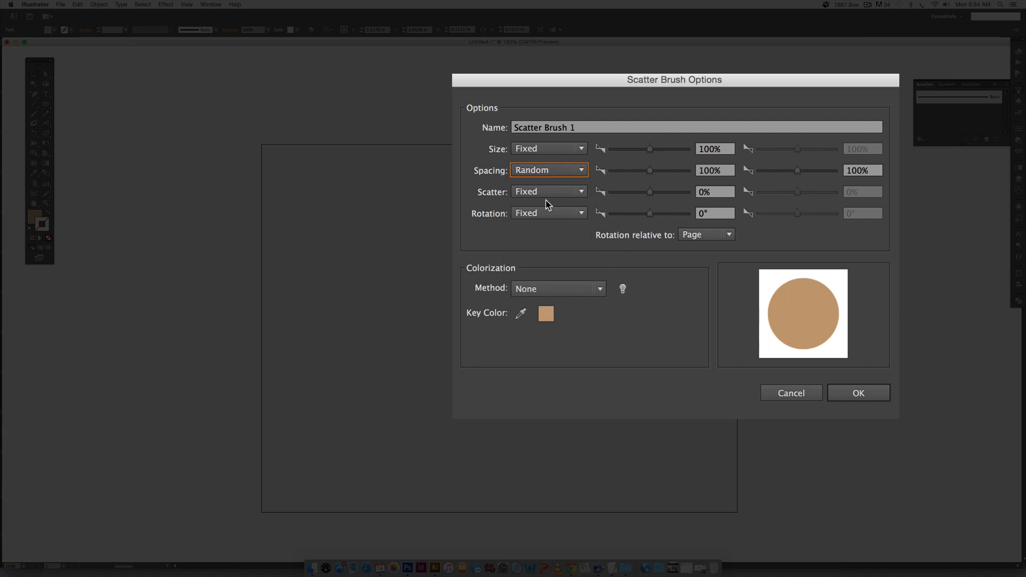
{"action": "mouse_move", "coordinate": [546, 231]}
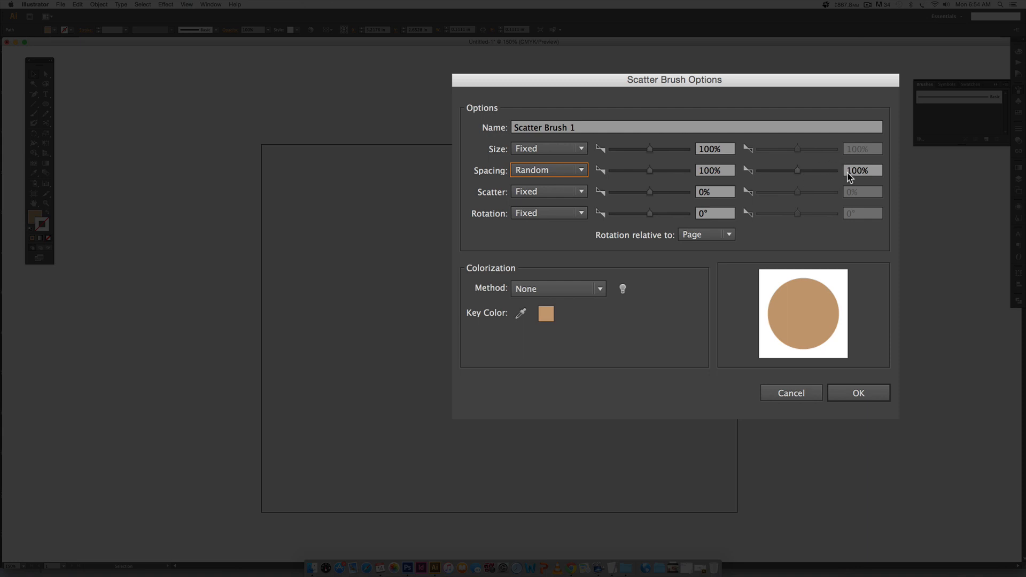
{"action": "mouse_move", "coordinate": [836, 174]}
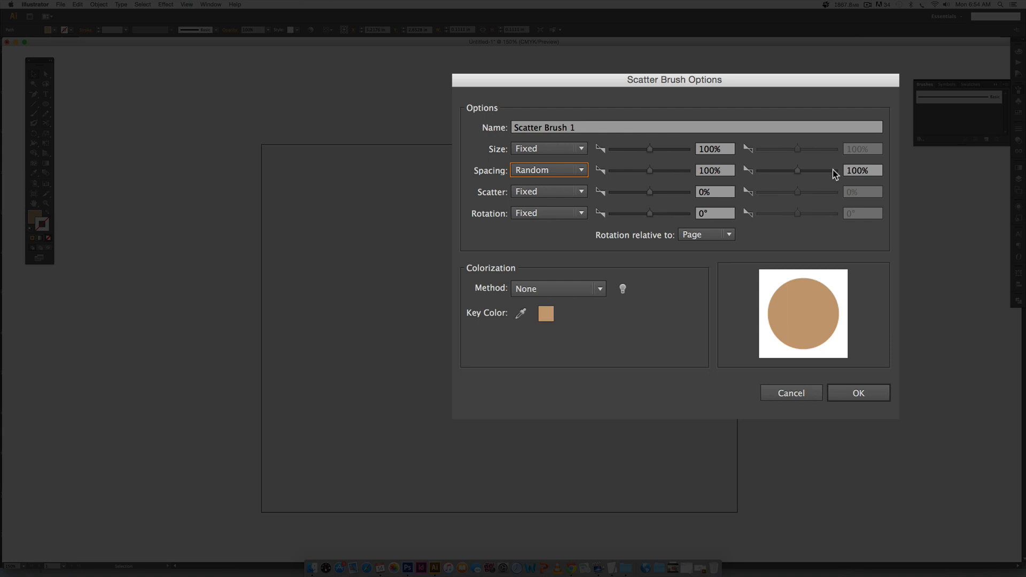
{"action": "mouse_move", "coordinate": [838, 178]}
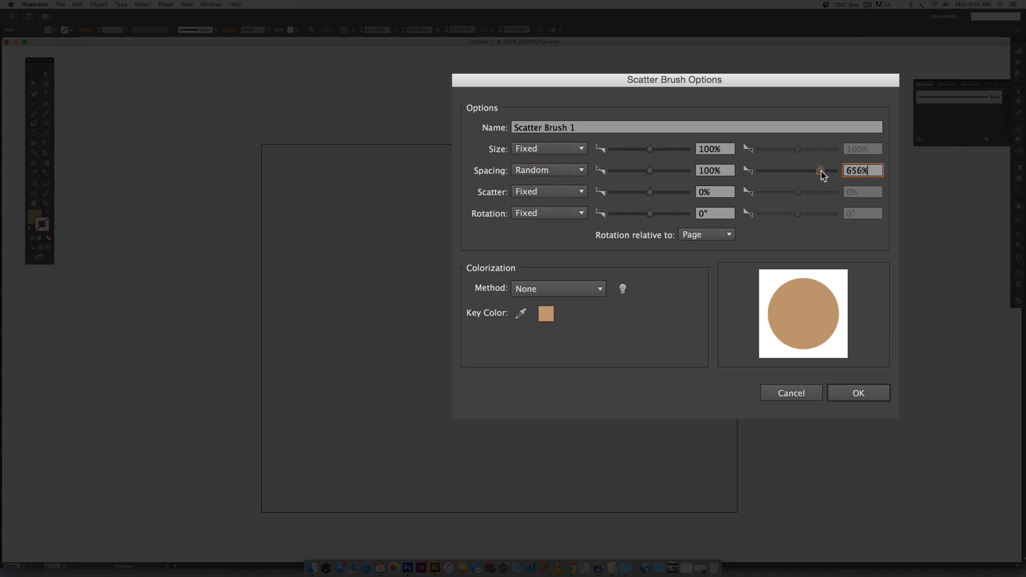
{"action": "left_click_drag", "start_coordinate": [821, 170], "coordinate": [854, 170]}
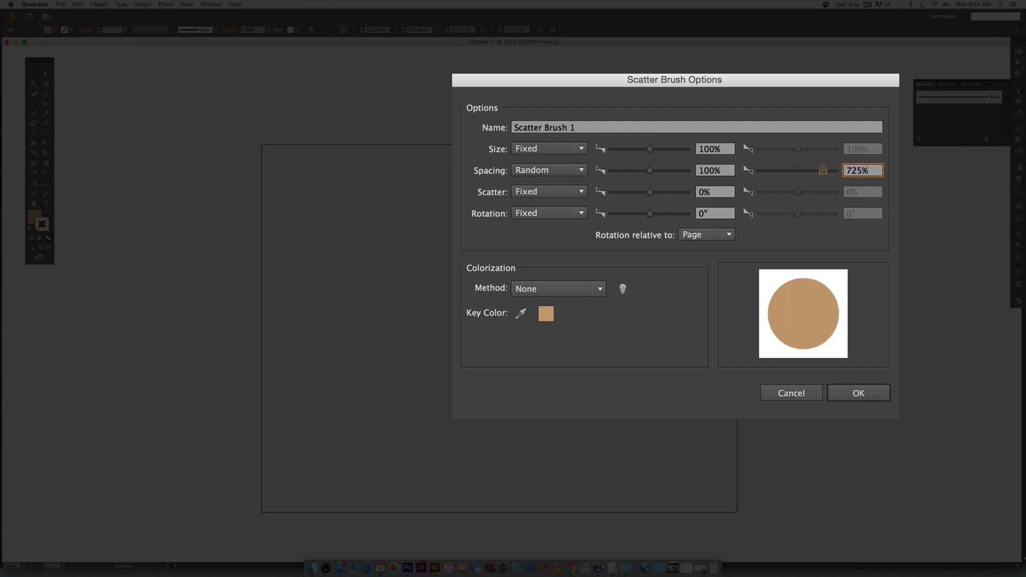
{"action": "mouse_move", "coordinate": [555, 198]}
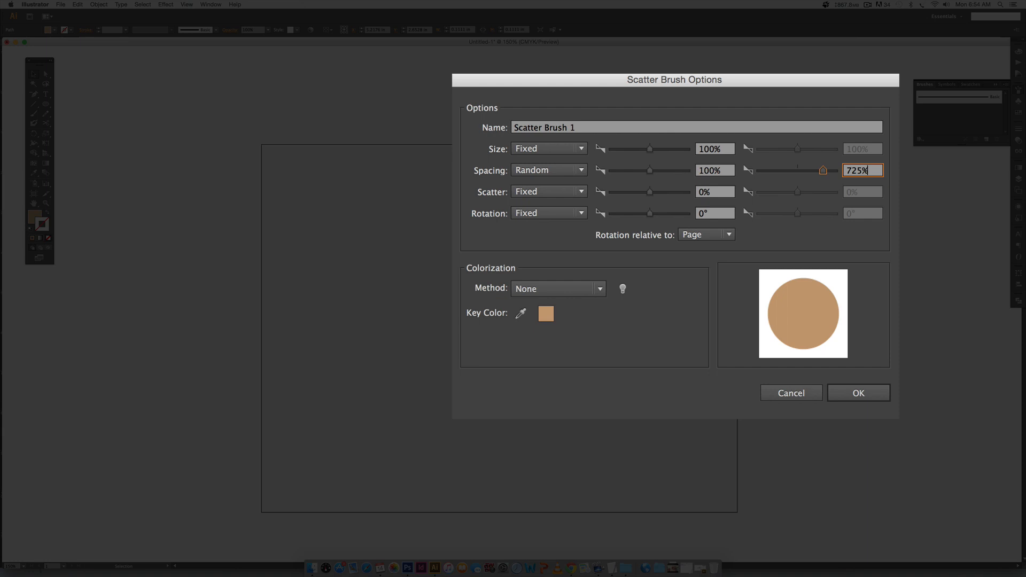
{"action": "mouse_move", "coordinate": [535, 191]}
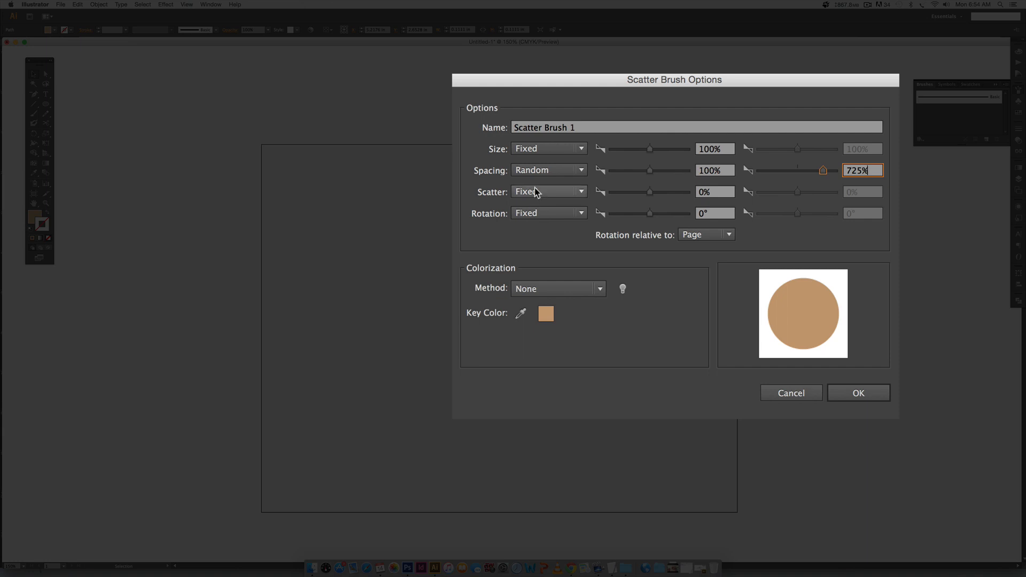
Set Scatter to Random, colourize with Tints and Shades, and confirm Scatter Brush 1.
{"action": "left_click", "coordinate": [549, 192]}
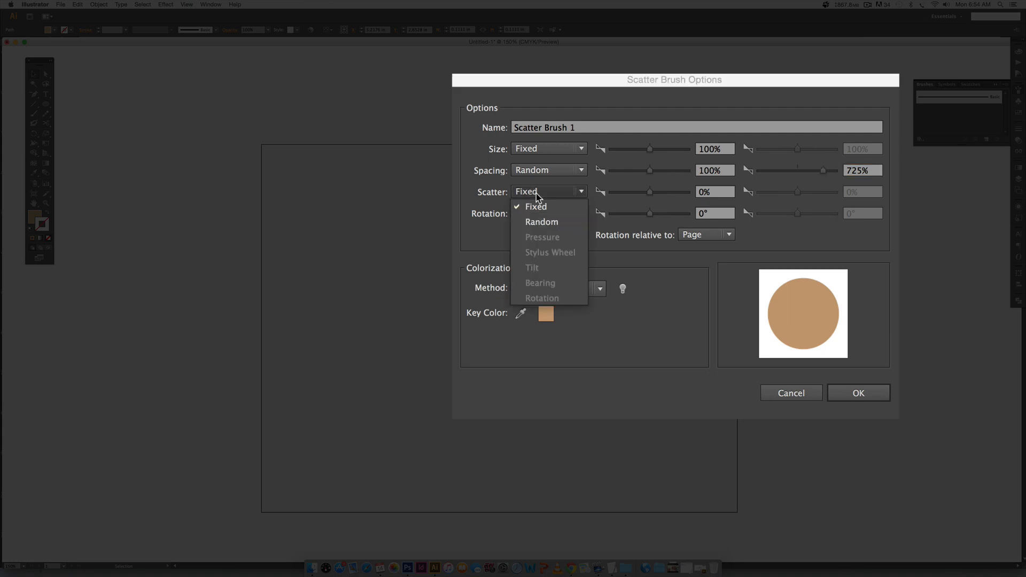
{"action": "left_click", "coordinate": [541, 223]}
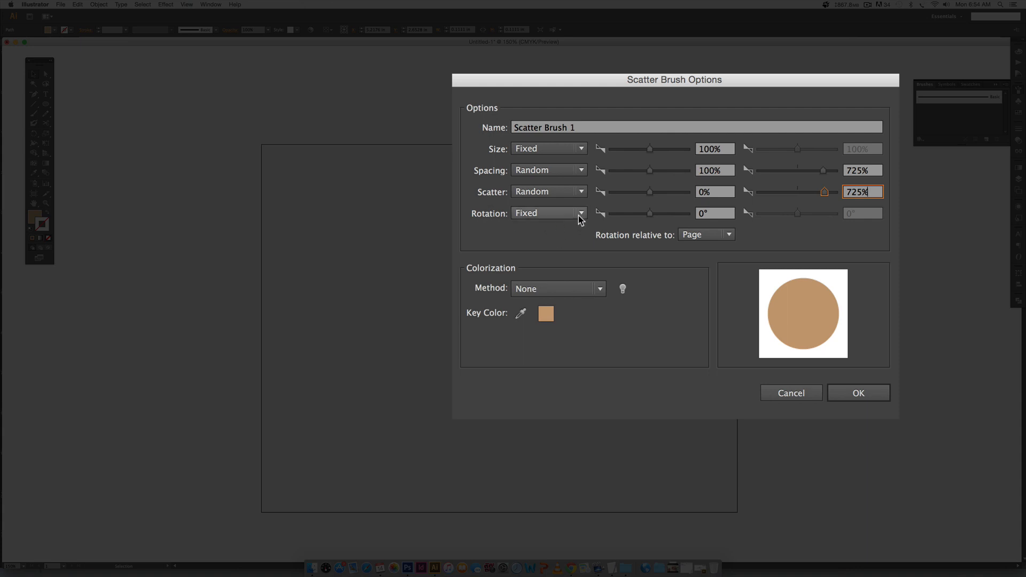
{"action": "mouse_move", "coordinate": [673, 263]}
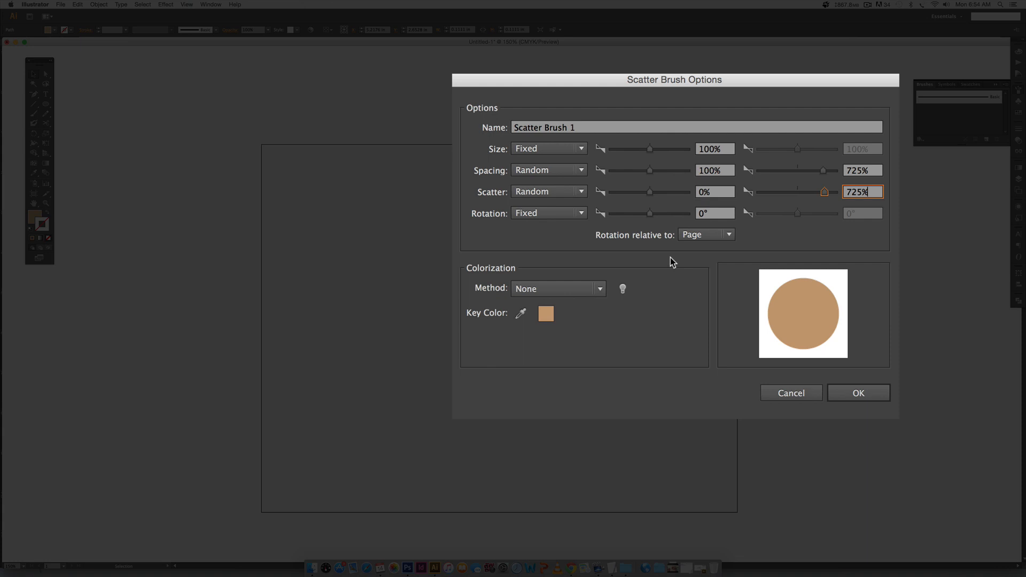
{"action": "mouse_move", "coordinate": [551, 308]}
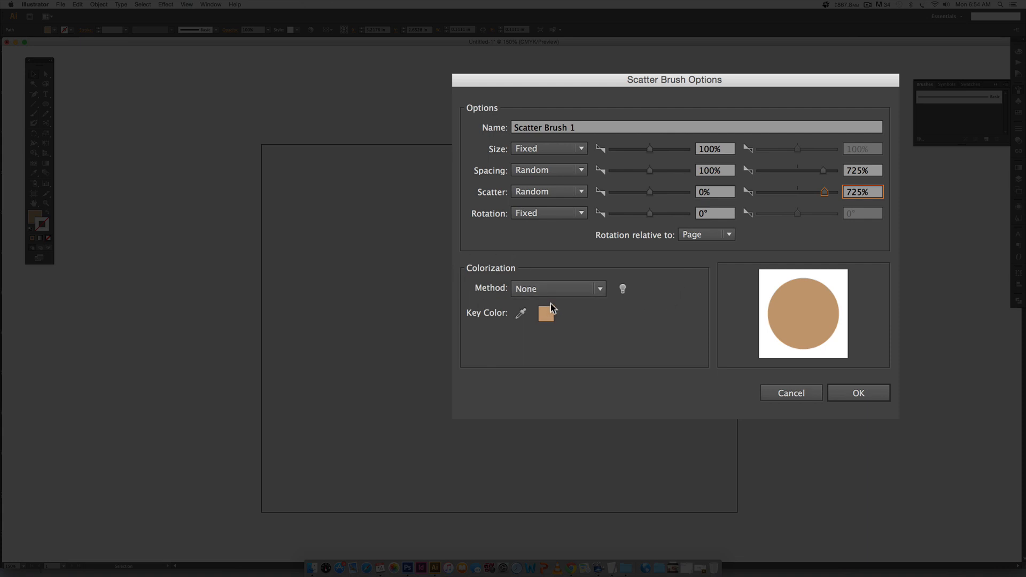
{"action": "left_click", "coordinate": [557, 288]}
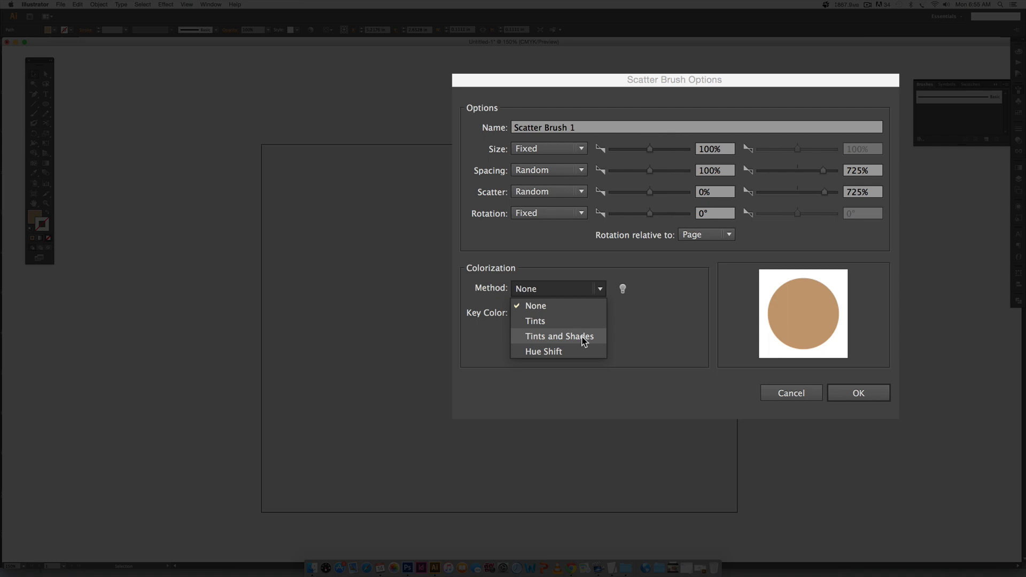
{"action": "left_click", "coordinate": [558, 336]}
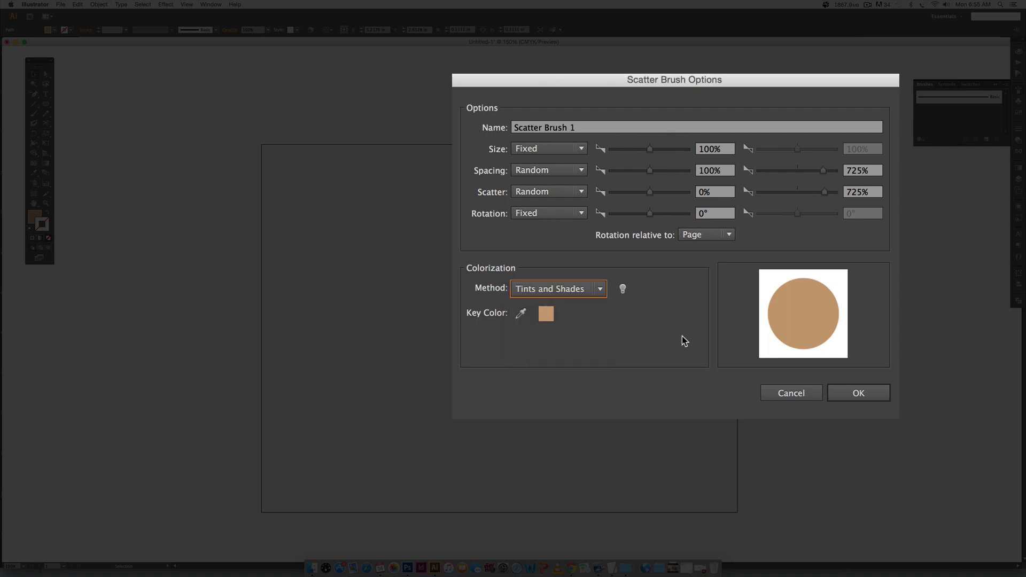
{"action": "mouse_move", "coordinate": [807, 302]}
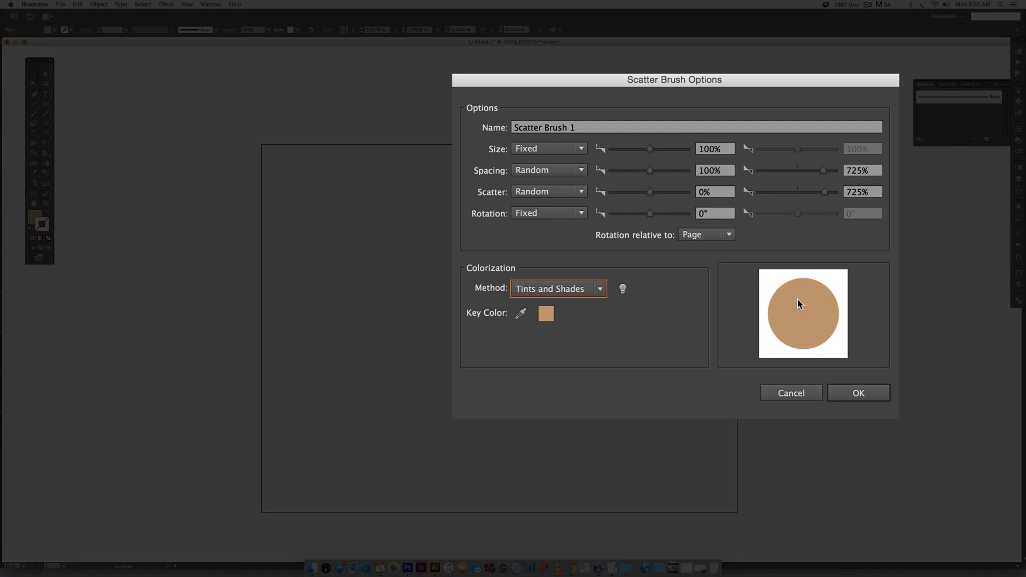
{"action": "mouse_move", "coordinate": [844, 110]}
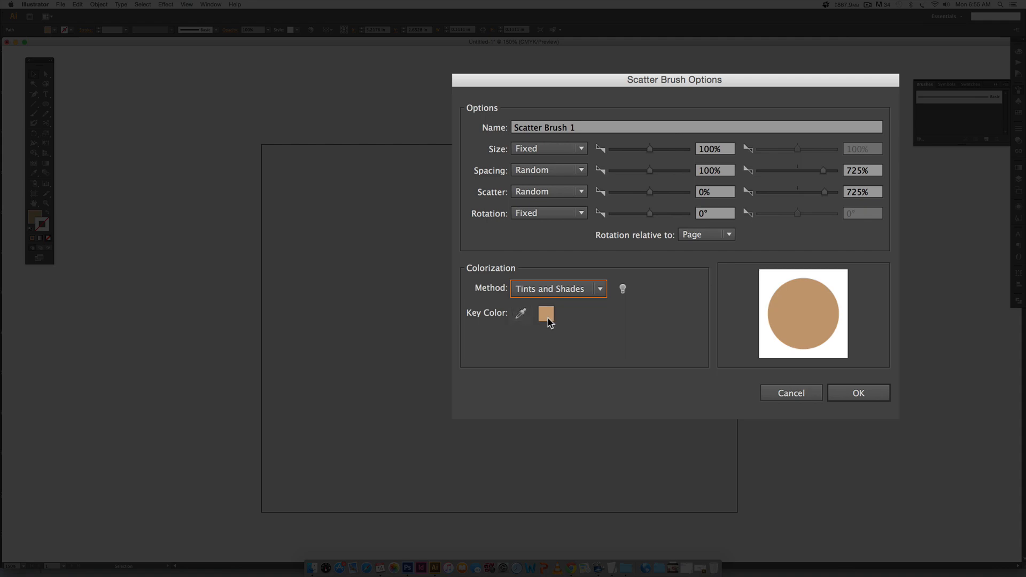
{"action": "left_click", "coordinate": [858, 392]}
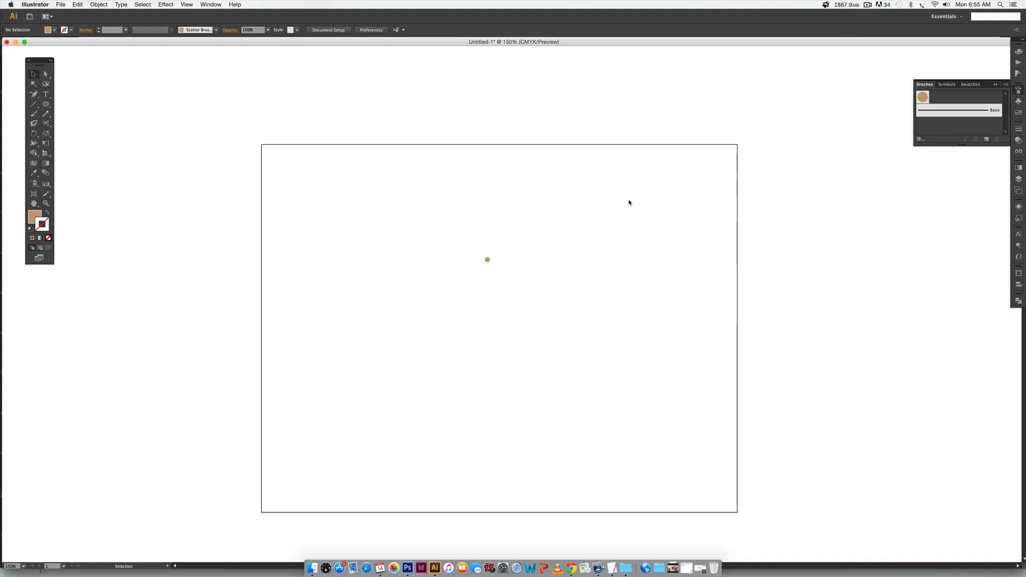
Paint a wavy row of scattered tan dots across the artboard top, then reopen the brush settings.
{"action": "key", "text": "b"}
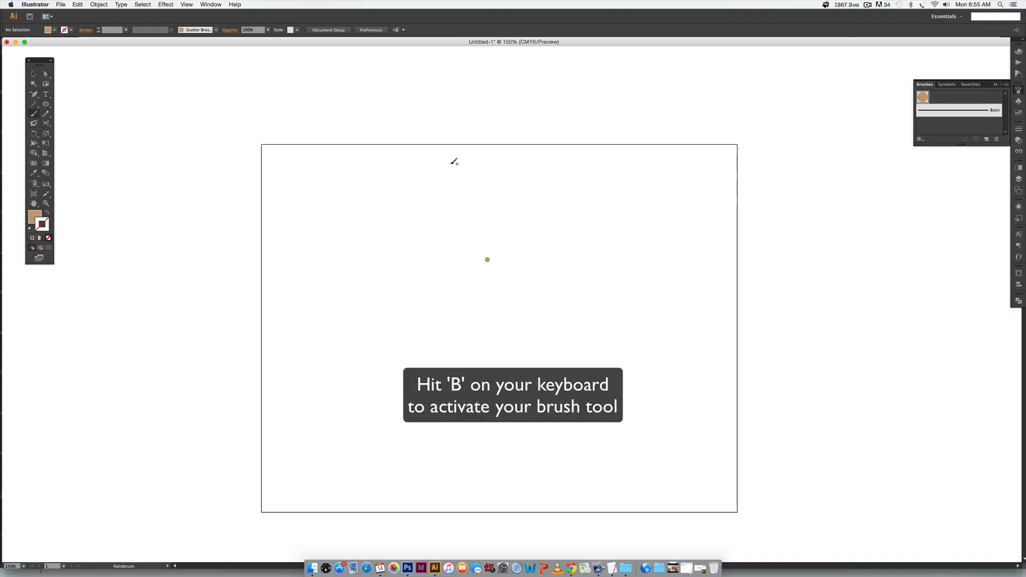
{"action": "left_click_drag", "start_coordinate": [278, 213], "coordinate": [720, 191]}
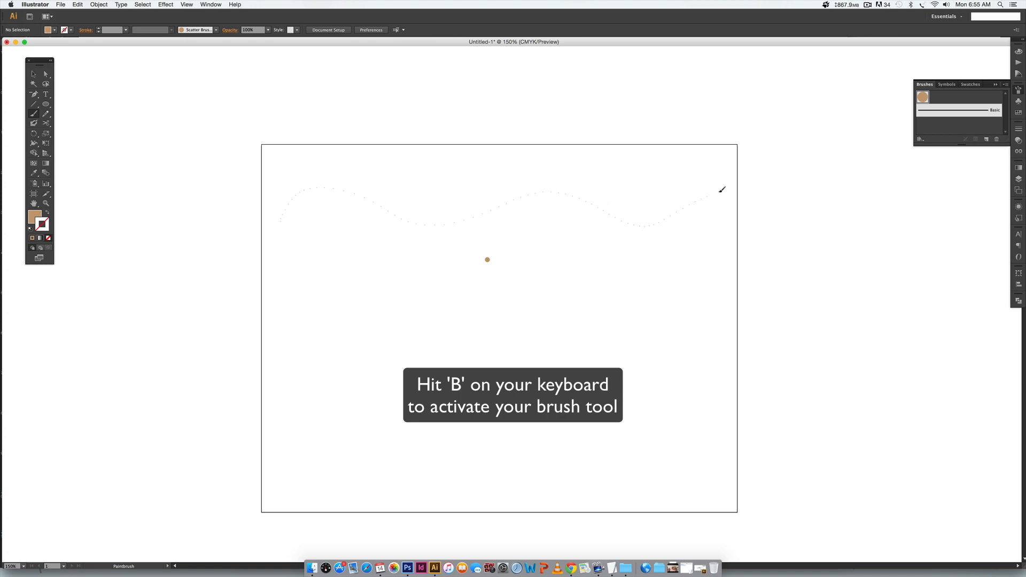
{"action": "key", "text": "b"}
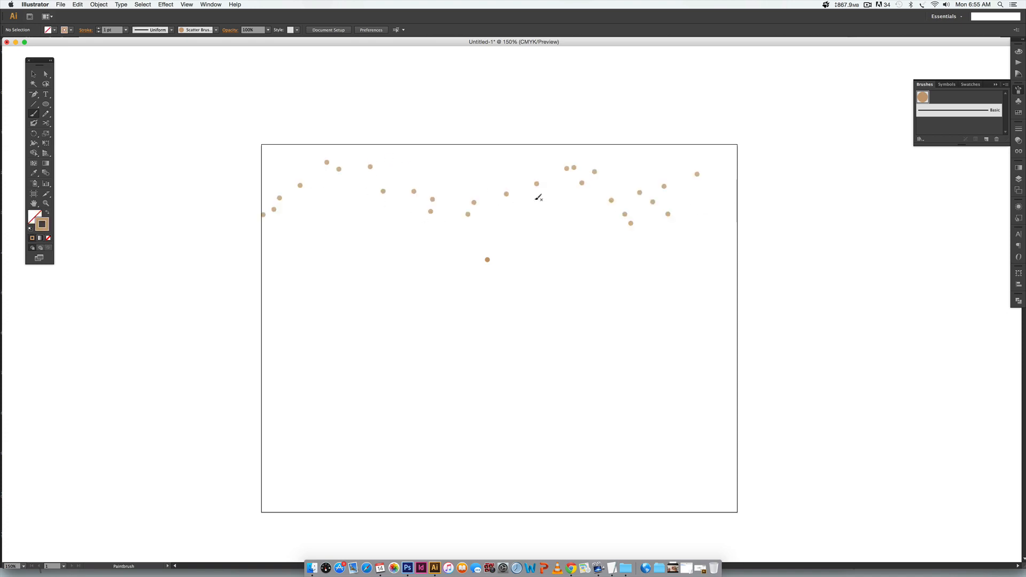
{"action": "mouse_move", "coordinate": [379, 190]}
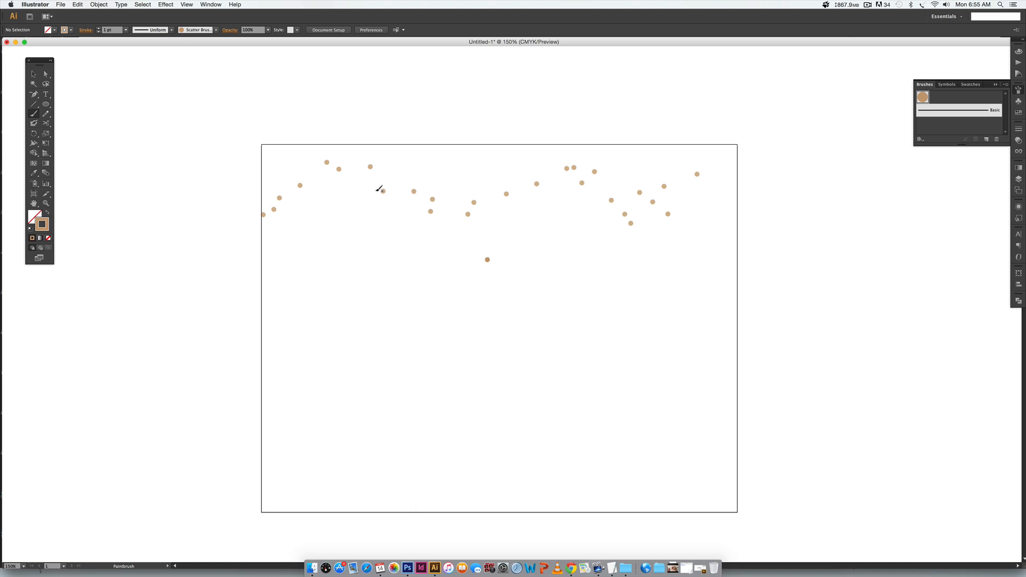
{"action": "mouse_move", "coordinate": [604, 250]}
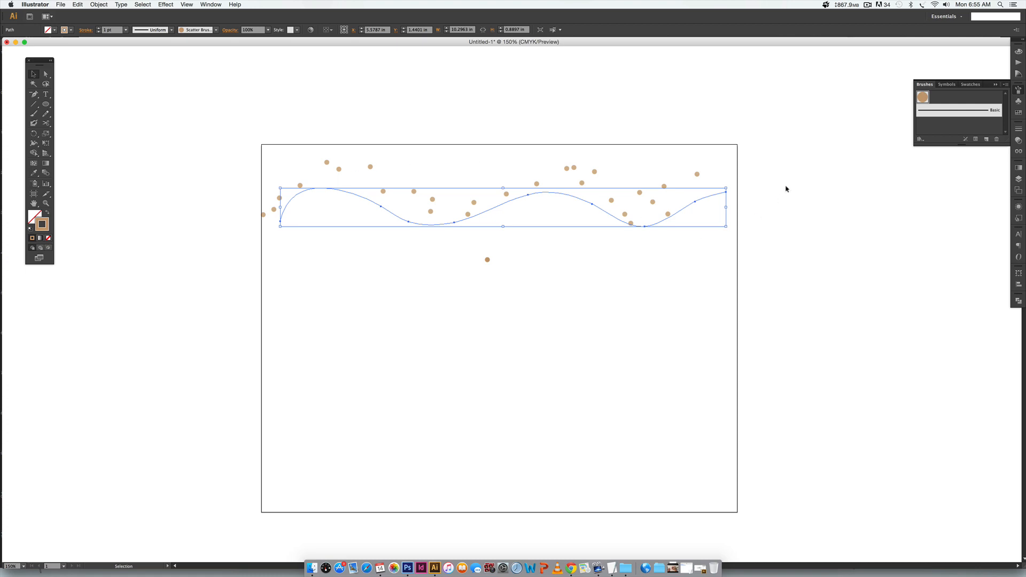
{"action": "left_click", "coordinate": [923, 96]}
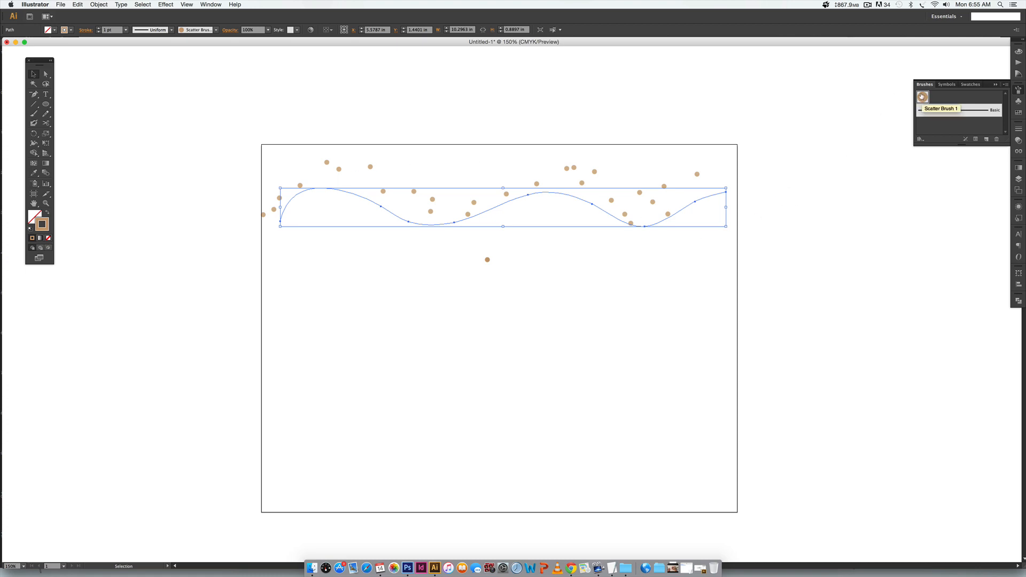
{"action": "double_click", "coordinate": [923, 96]}
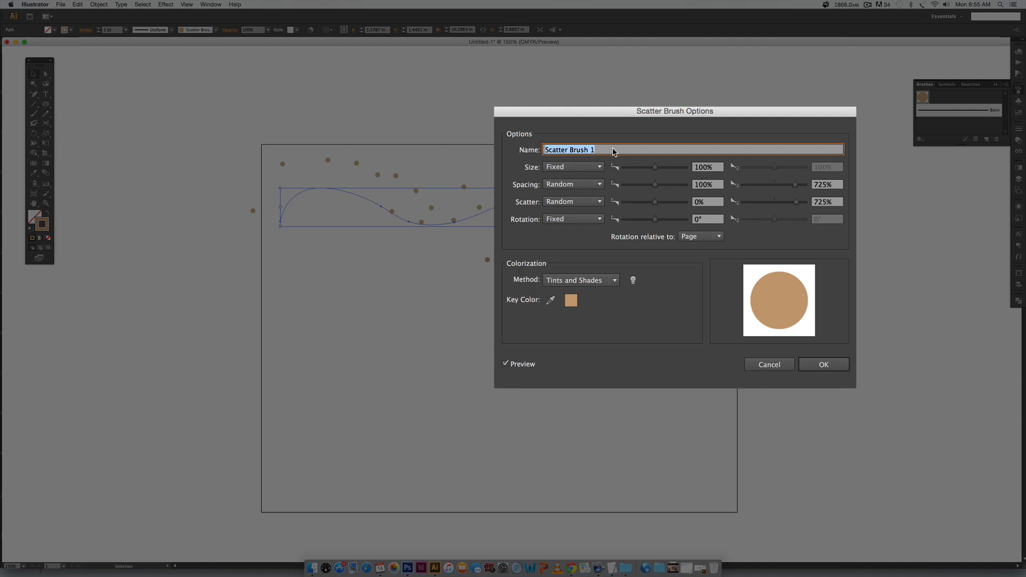
Rename the brush 'circular confetti' and reduce its maximum spacing to 201%.
{"action": "type", "text": "circular confett"}
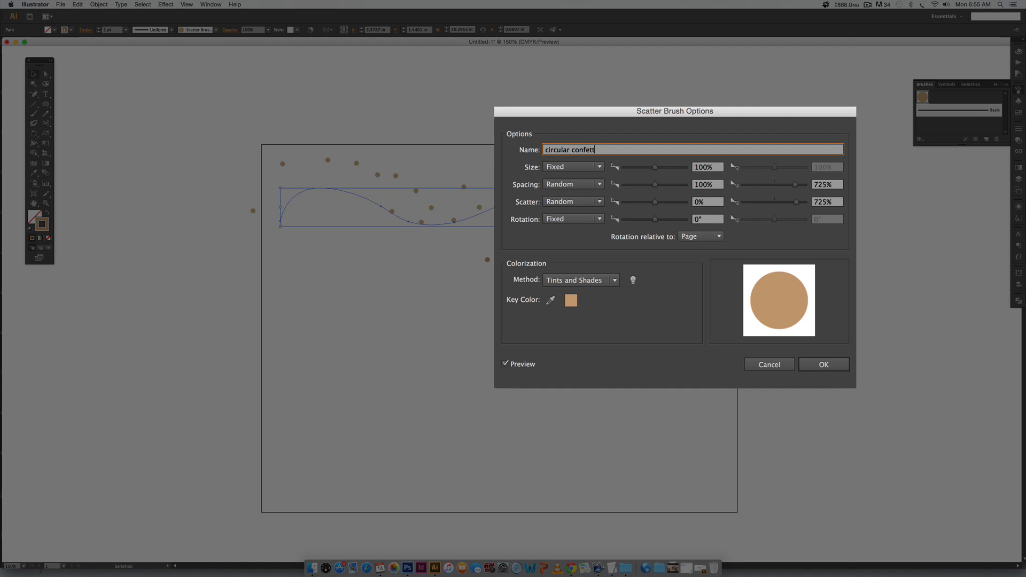
{"action": "left_click_drag", "start_coordinate": [675, 110], "coordinate": [865, 237]}
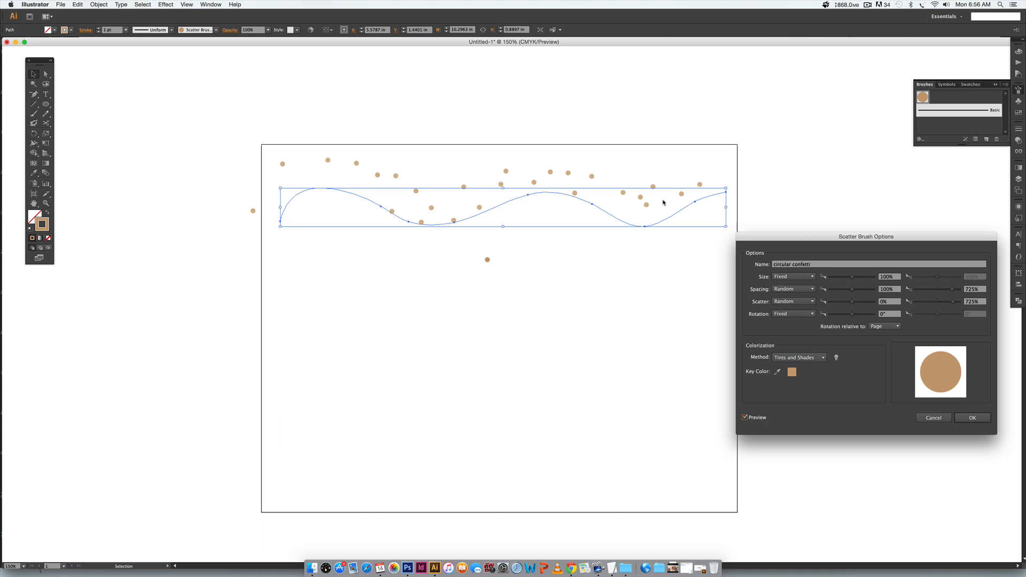
{"action": "mouse_move", "coordinate": [863, 296]}
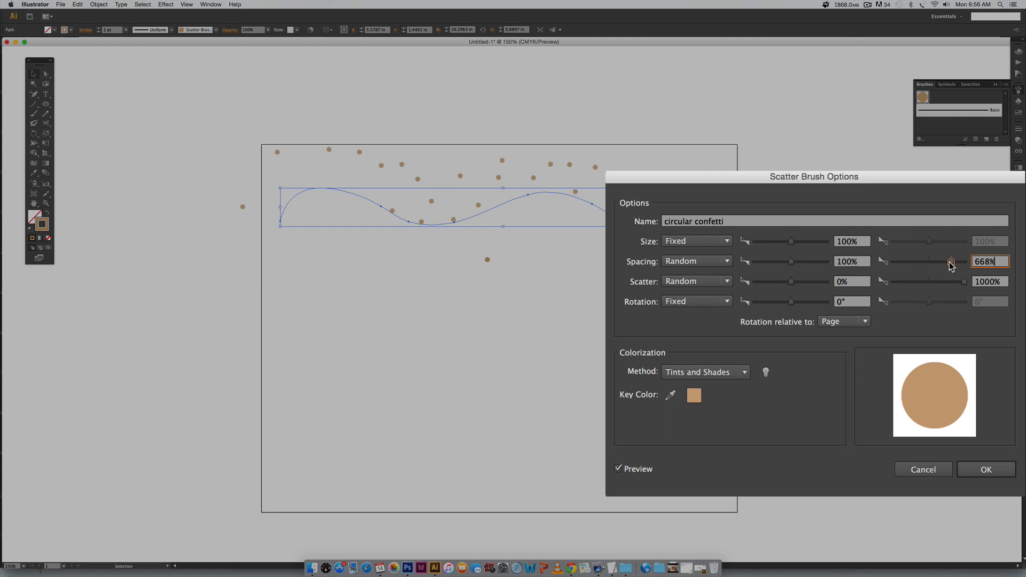
{"action": "left_click_drag", "start_coordinate": [952, 262], "coordinate": [938, 262]}
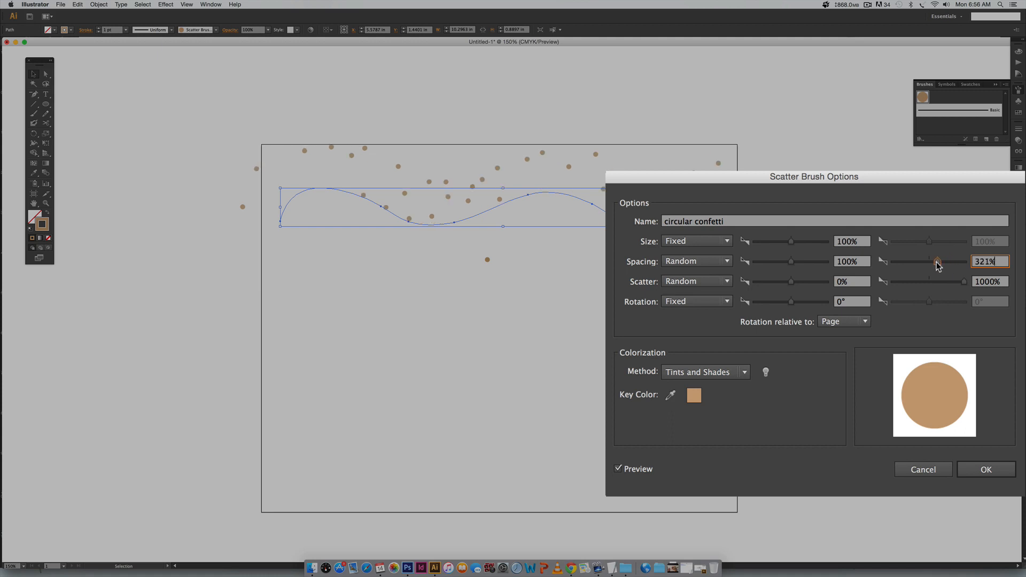
{"action": "left_click_drag", "start_coordinate": [953, 261], "coordinate": [932, 261]}
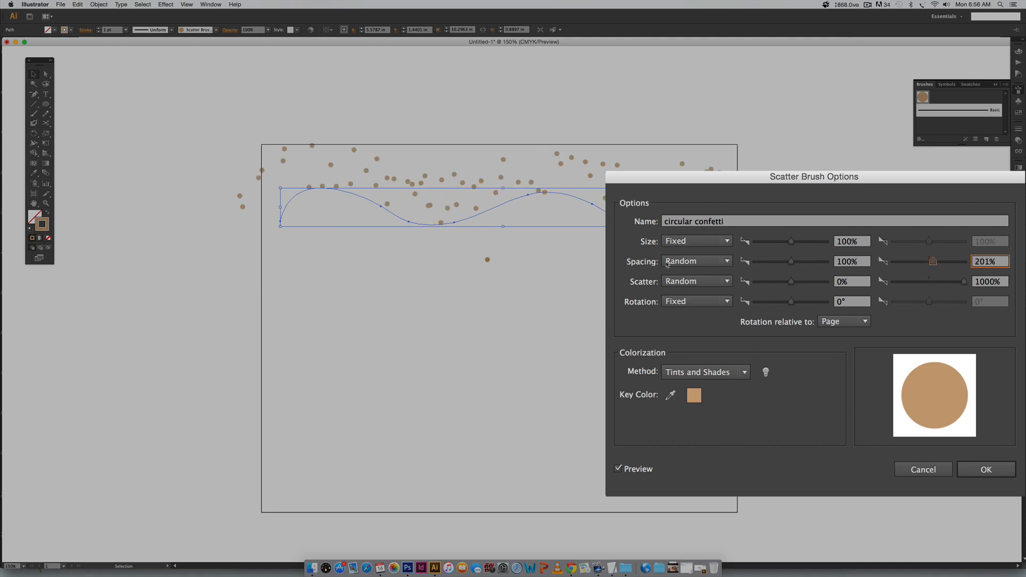
{"action": "mouse_move", "coordinate": [861, 273]}
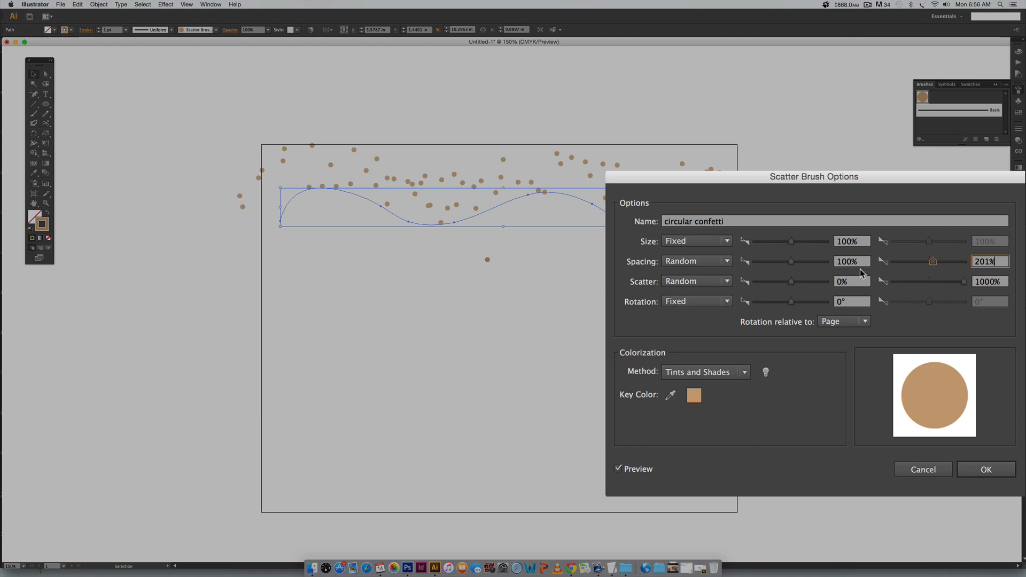
{"action": "left_click", "coordinate": [986, 469]}
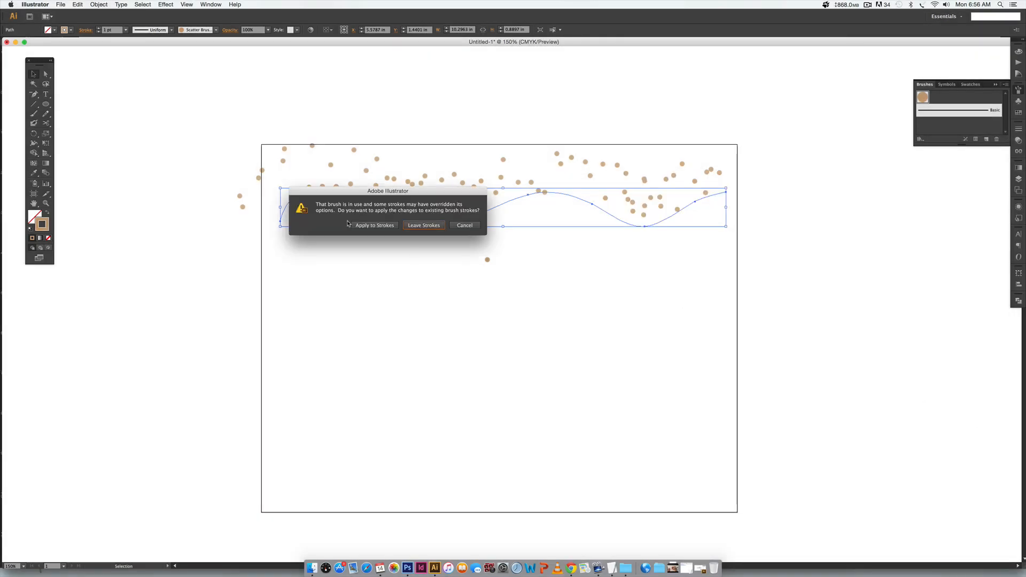
Apply the brush changes to the existing stroke, draw a small tan star and deselect it.
{"action": "left_click", "coordinate": [423, 225]}
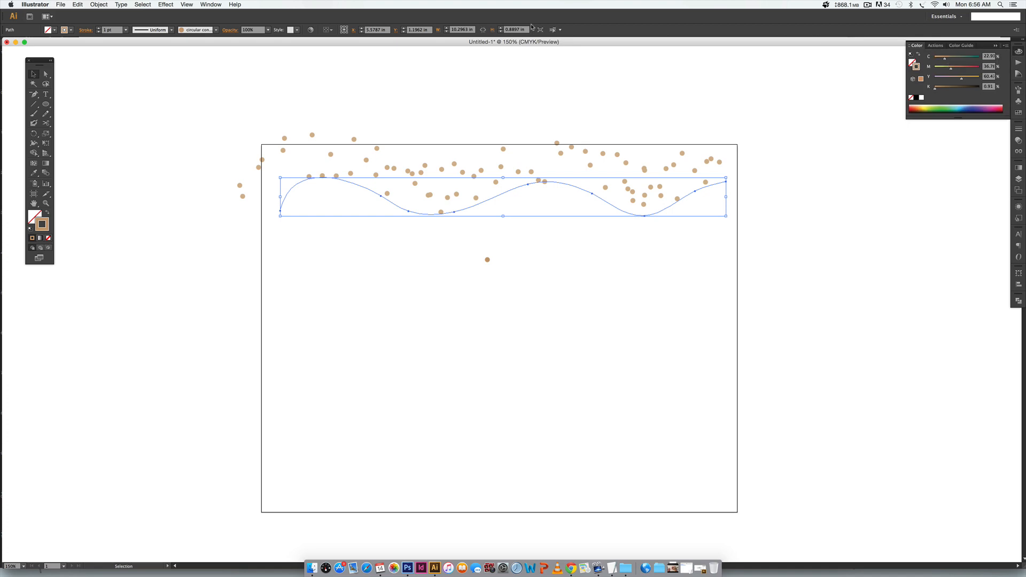
{"action": "left_click", "coordinate": [210, 4]}
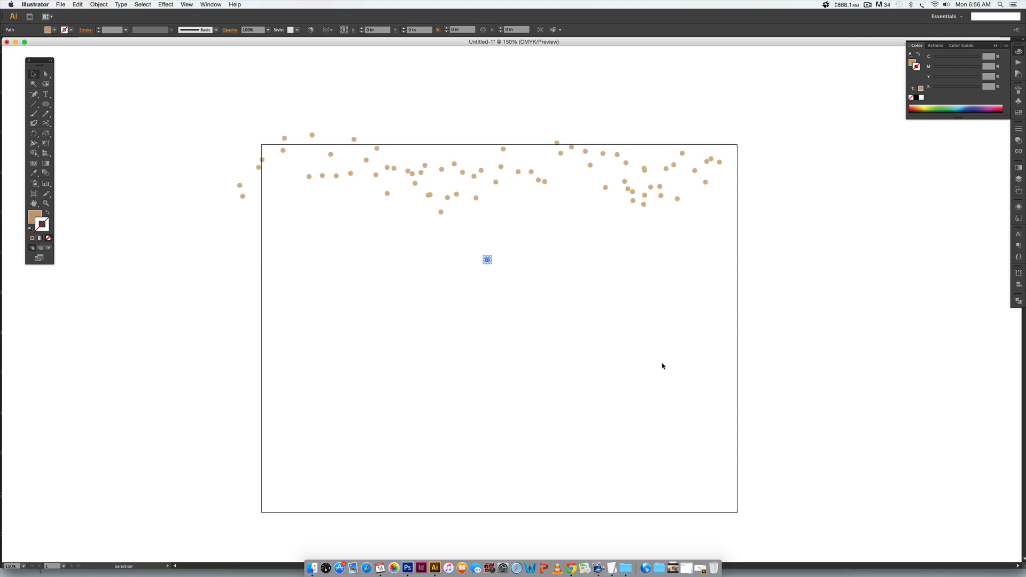
{"action": "left_click", "coordinate": [398, 234]}
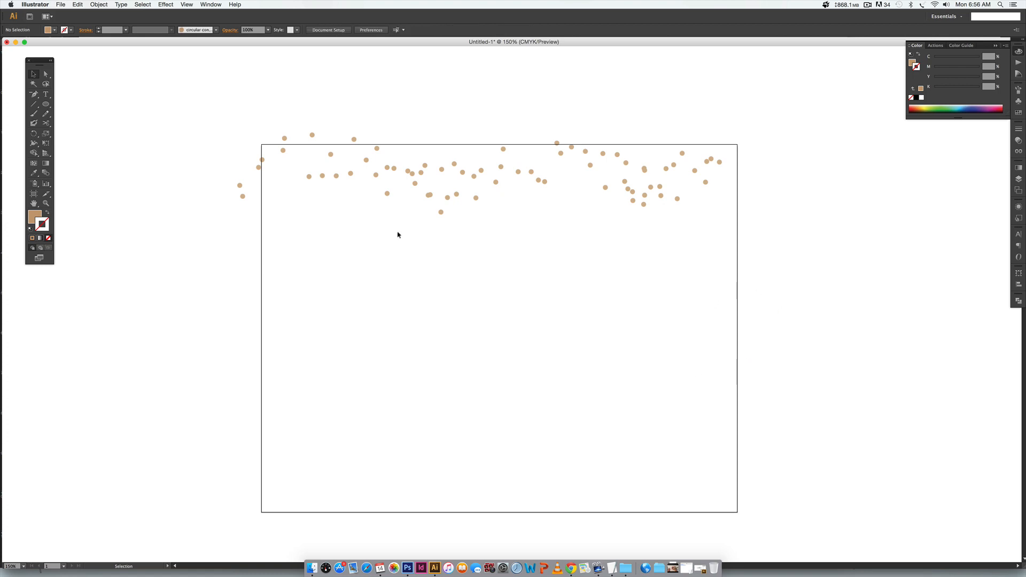
Select the small star so it can become a new brush.
{"action": "left_click", "coordinate": [34, 104]}
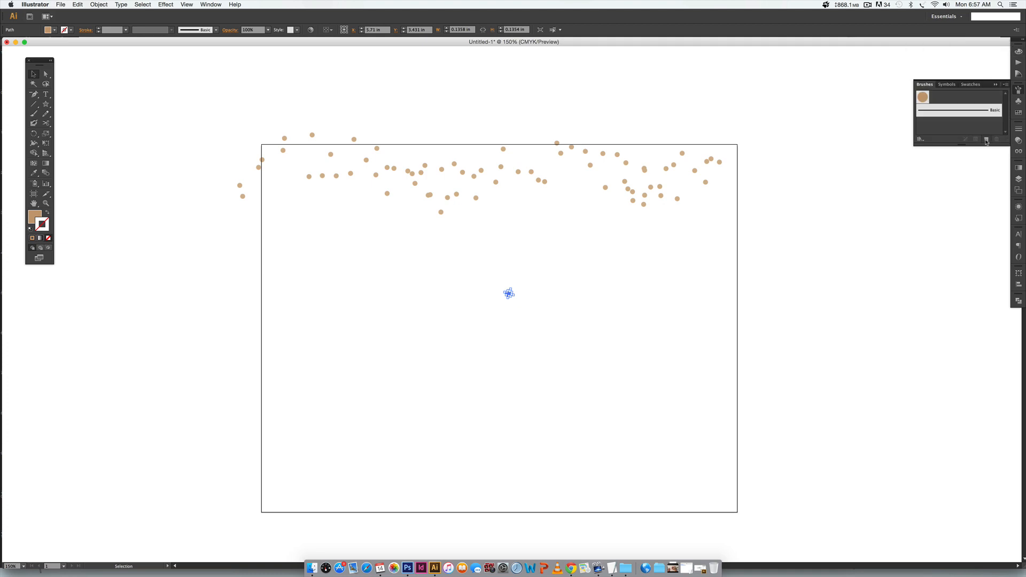
Create a Scatter Brush named 'star confetti' with random size up to 283%.
{"action": "left_click", "coordinate": [985, 139]}
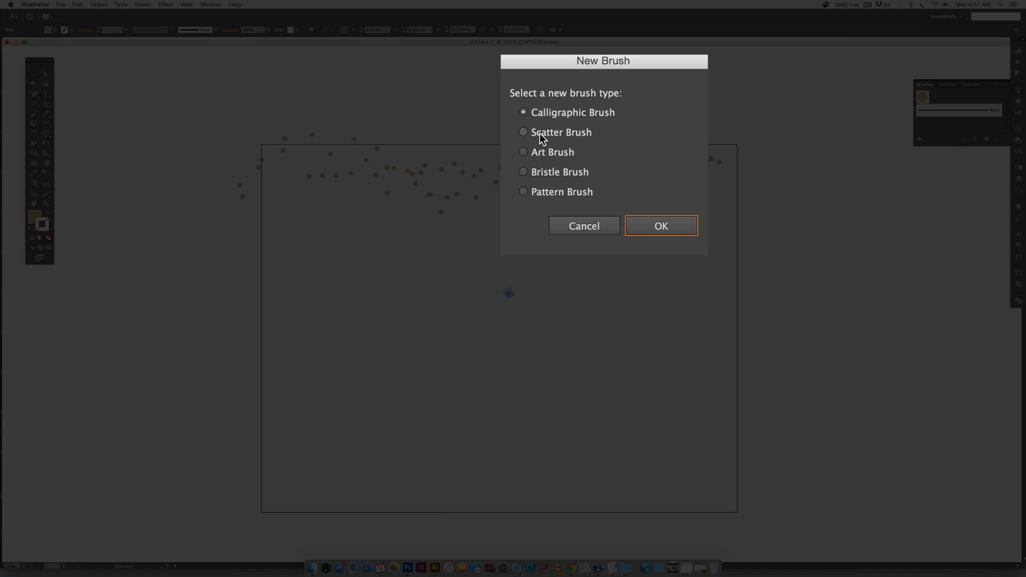
{"action": "left_click", "coordinate": [661, 226]}
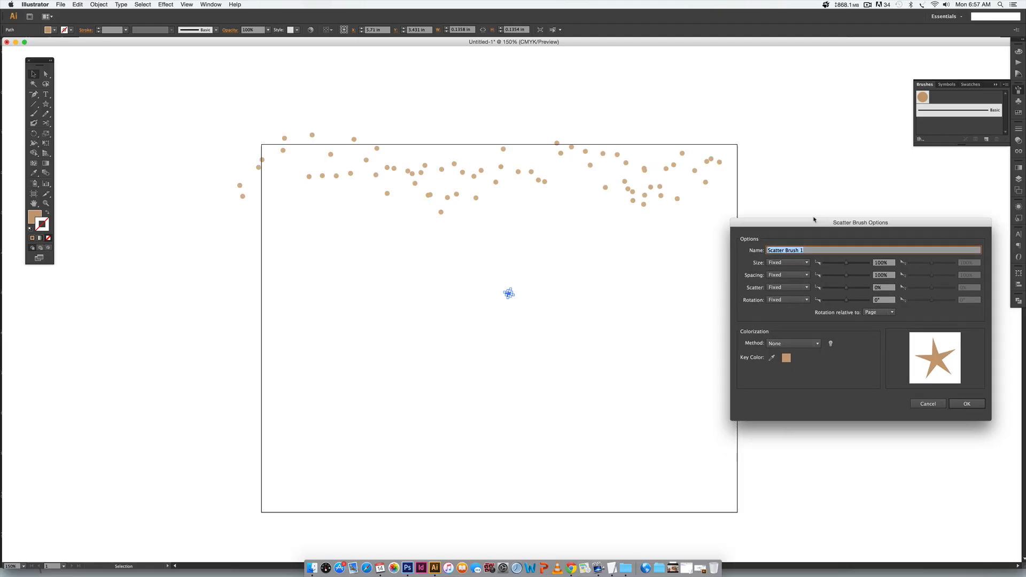
{"action": "type", "text": "s"}
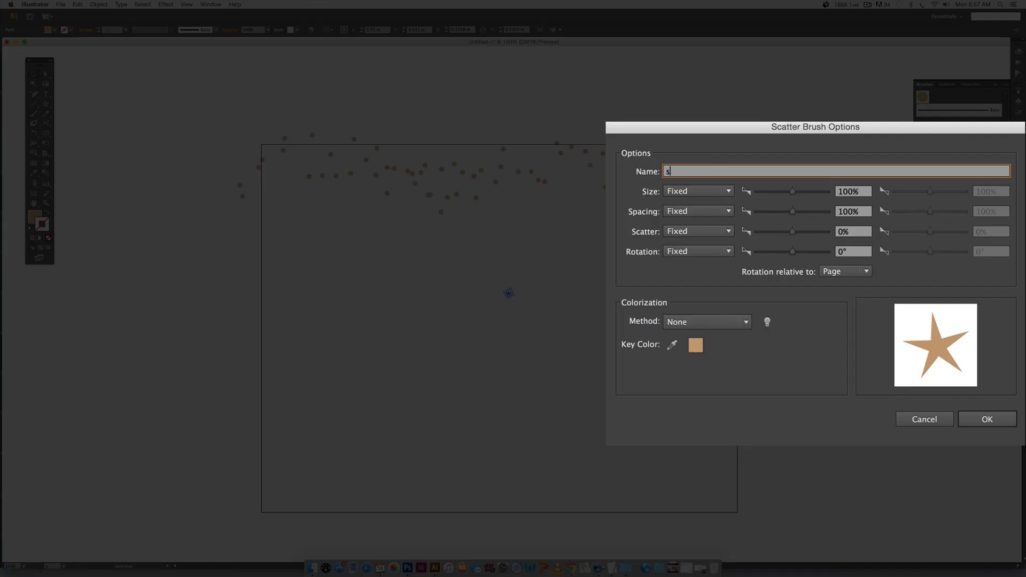
{"action": "type", "text": "tar confetti"}
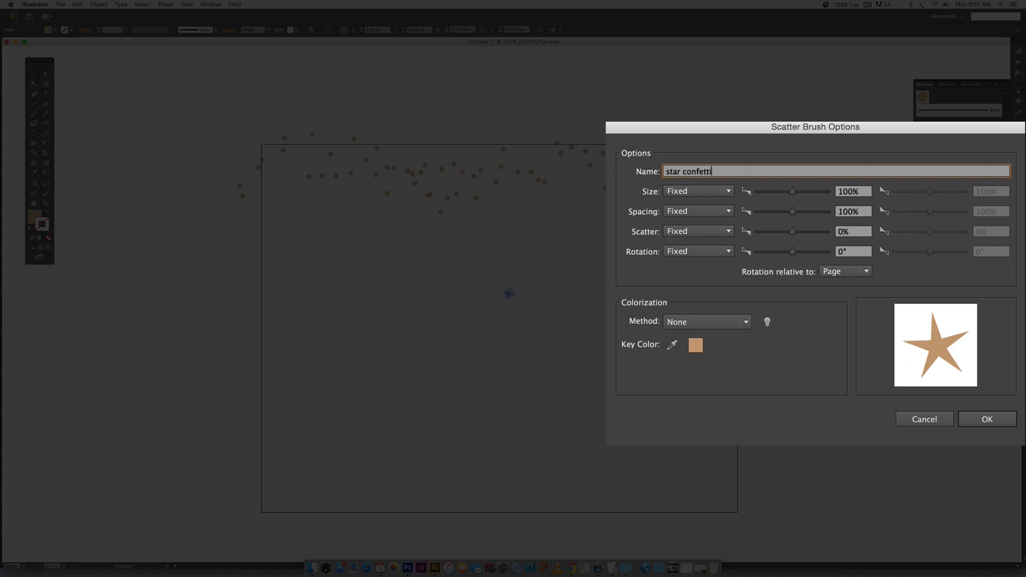
{"action": "left_click", "coordinate": [697, 191]}
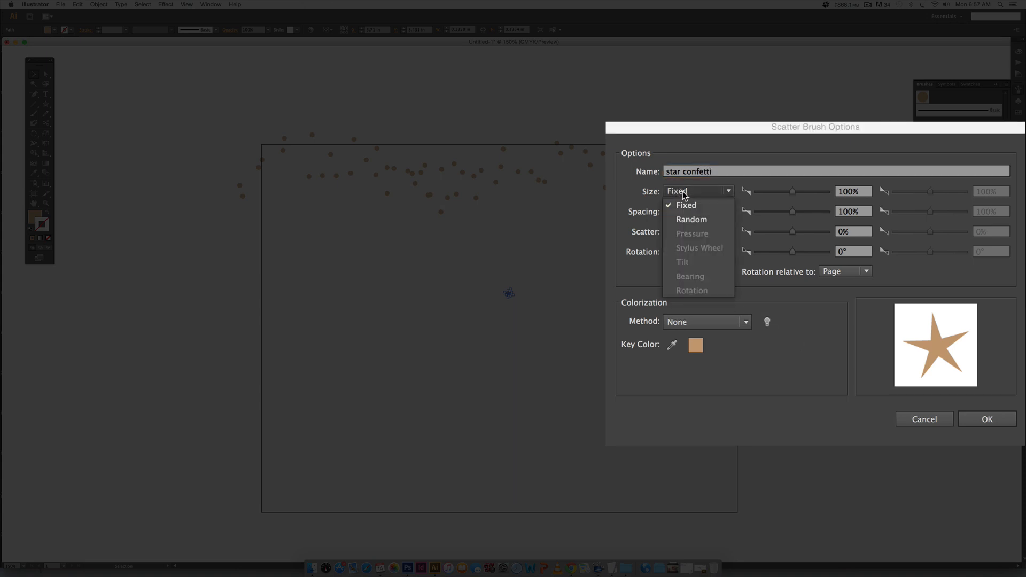
{"action": "left_click", "coordinate": [692, 219]}
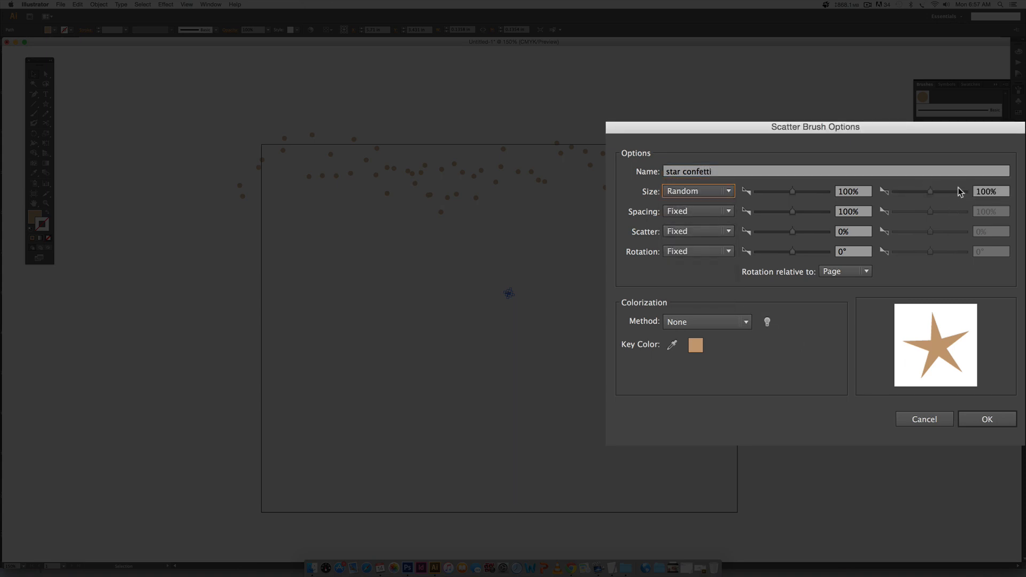
{"action": "left_click_drag", "start_coordinate": [932, 191], "coordinate": [937, 191]}
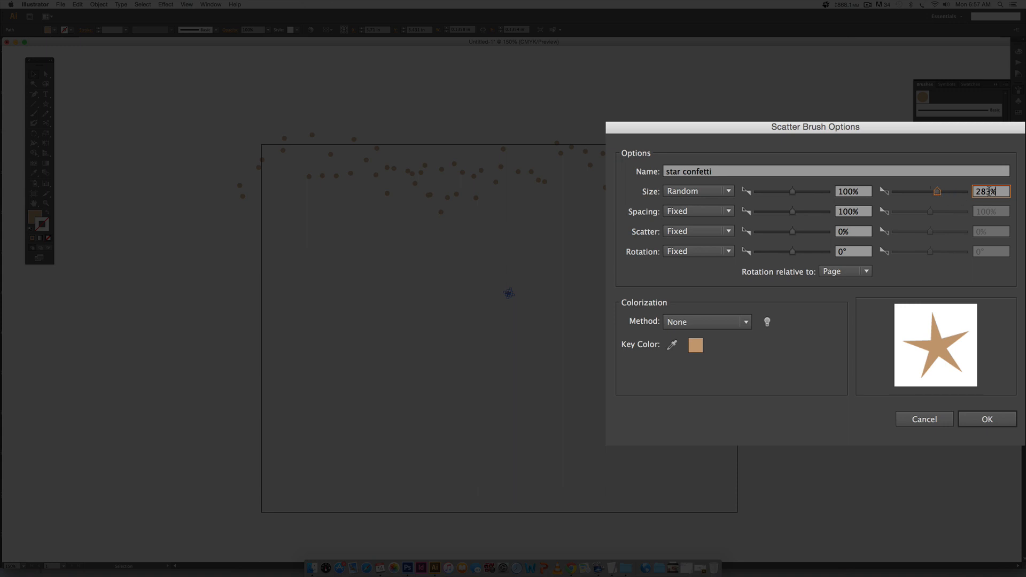
Set random spacing, scatter up to 731% and random rotation, and confirm the brush.
{"action": "left_click", "coordinate": [698, 211]}
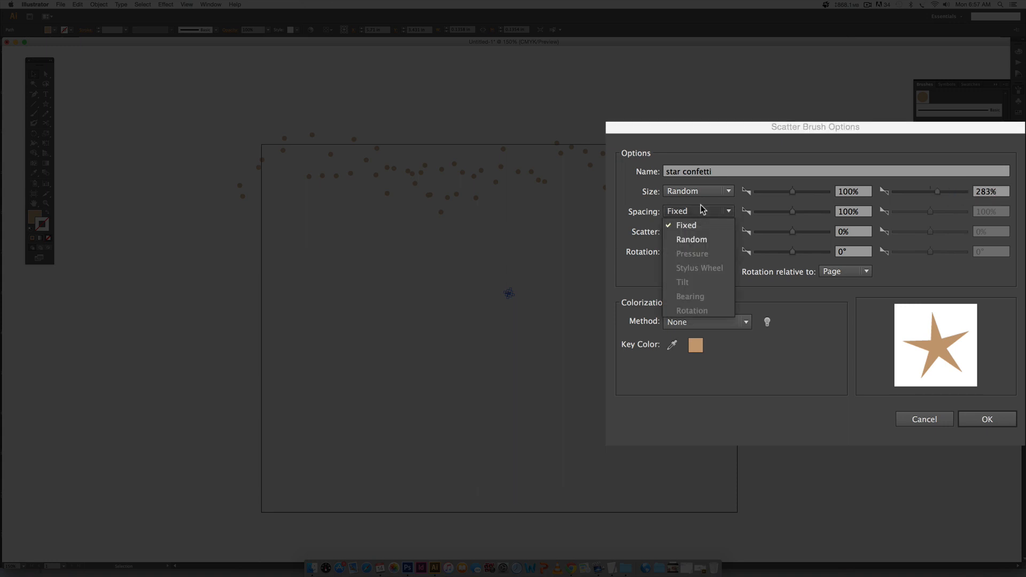
{"action": "left_click", "coordinate": [692, 238]}
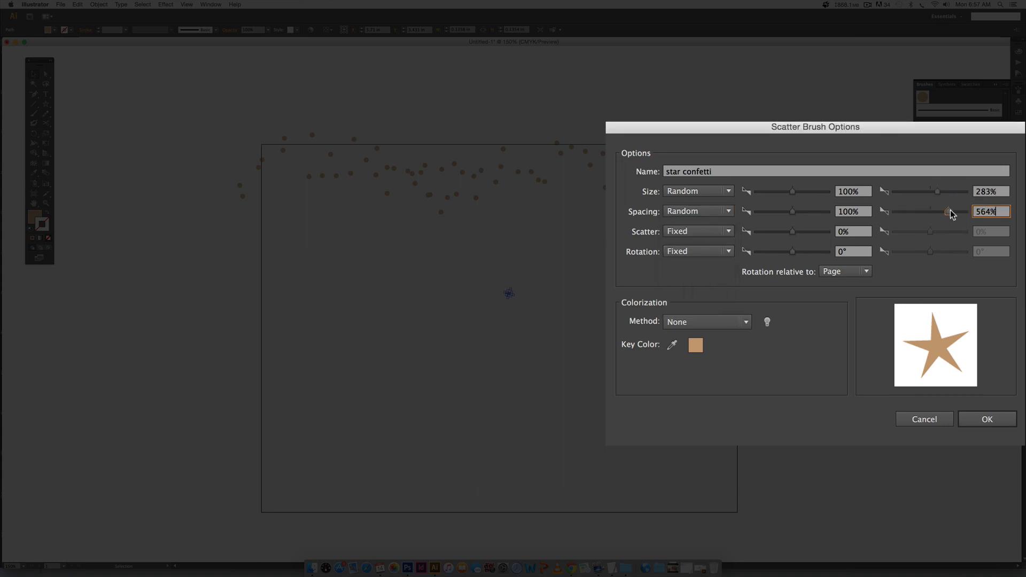
{"action": "left_click", "coordinate": [698, 230]}
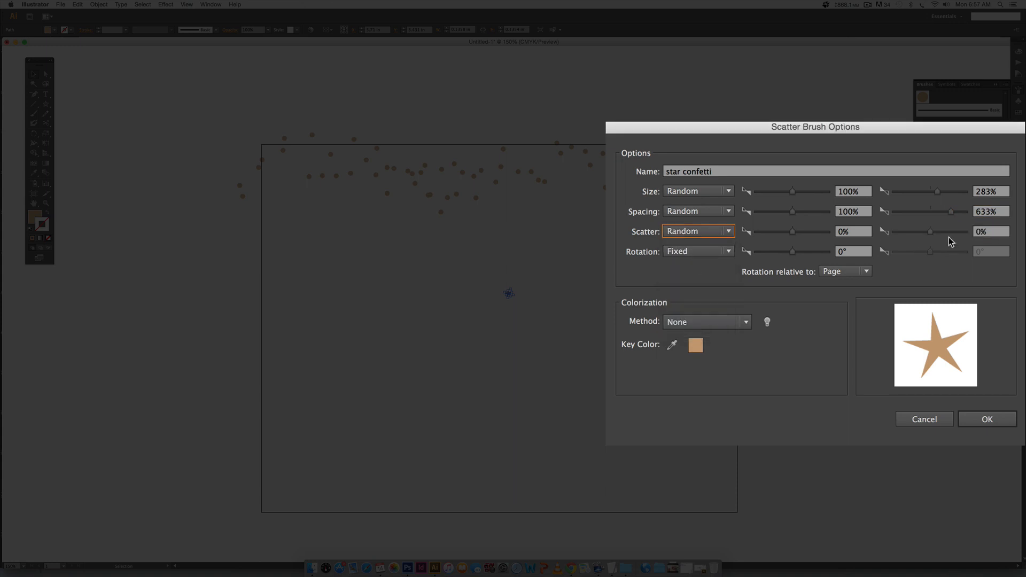
{"action": "left_click_drag", "start_coordinate": [930, 231], "coordinate": [955, 231]}
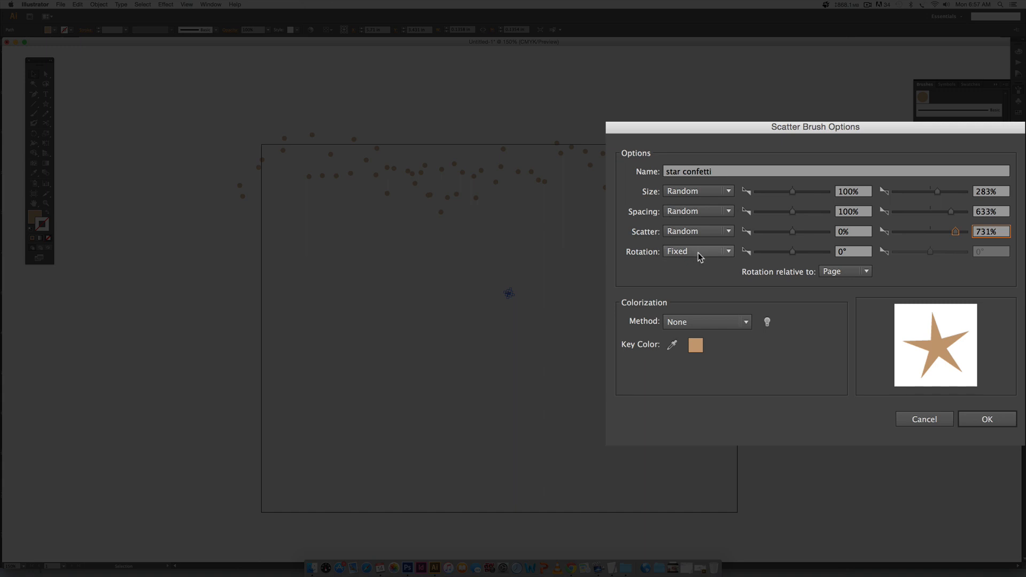
{"action": "left_click", "coordinate": [698, 252]}
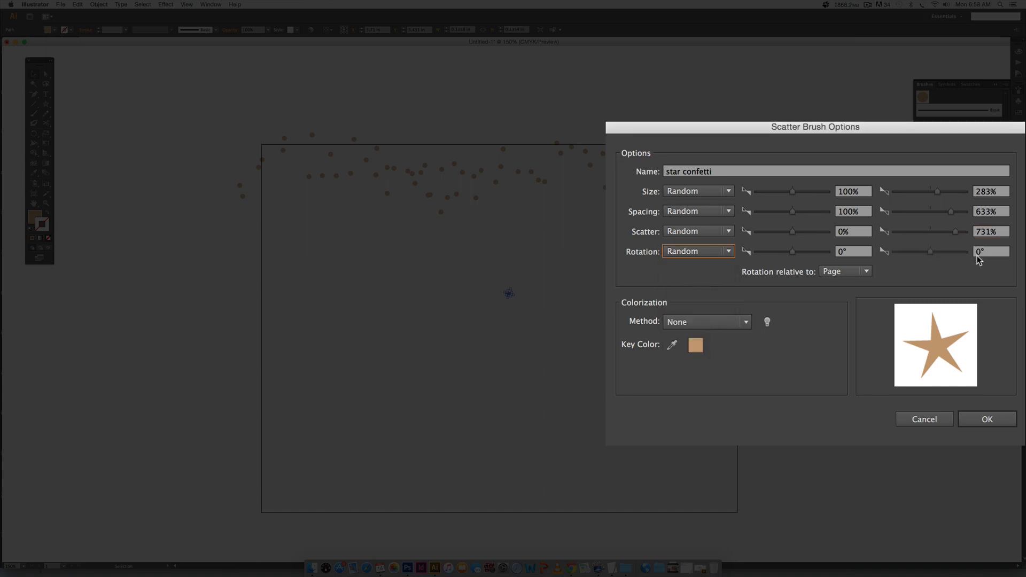
{"action": "mouse_move", "coordinate": [931, 220]}
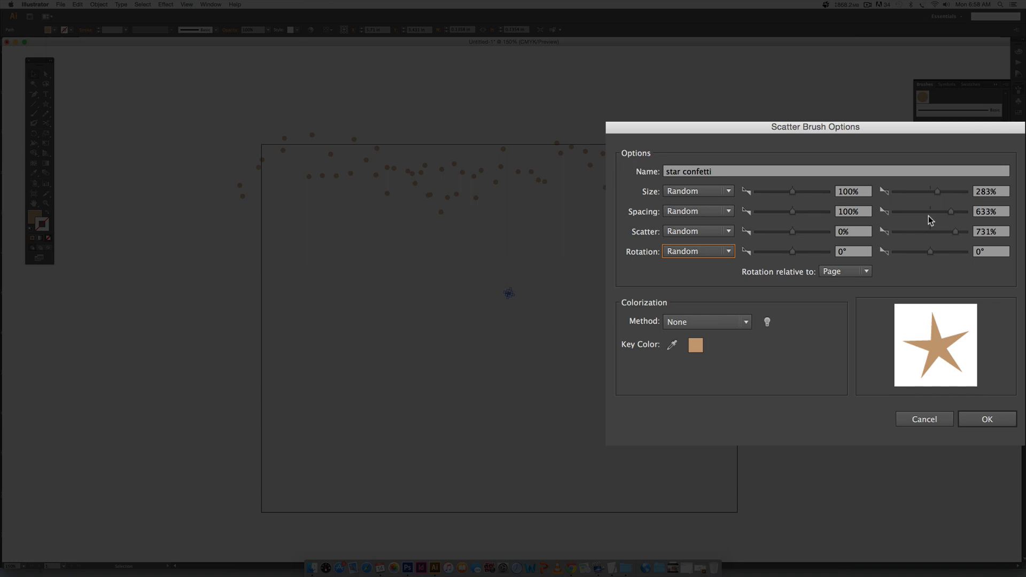
{"action": "mouse_move", "coordinate": [951, 241]}
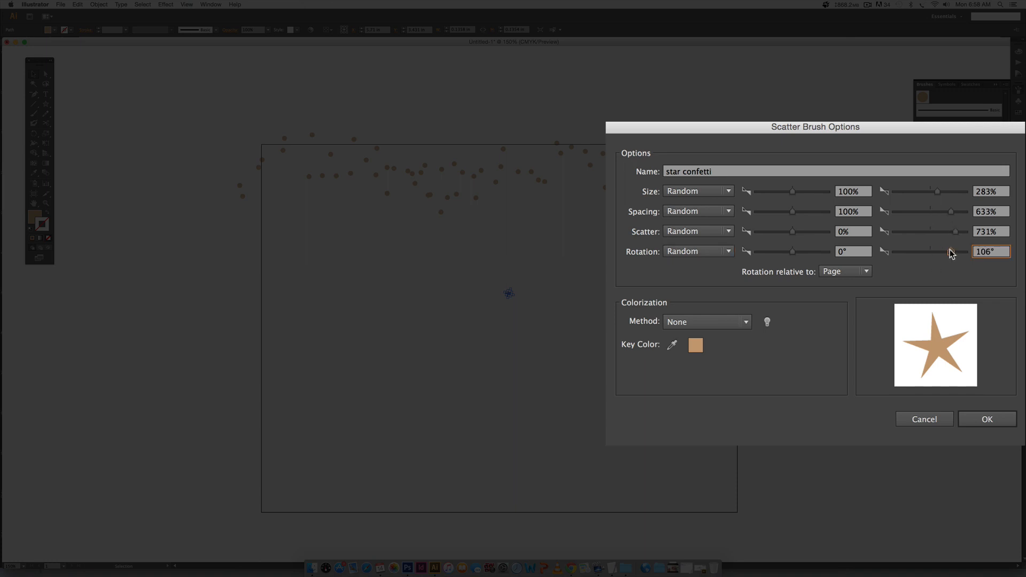
{"action": "left_click", "coordinate": [706, 322]}
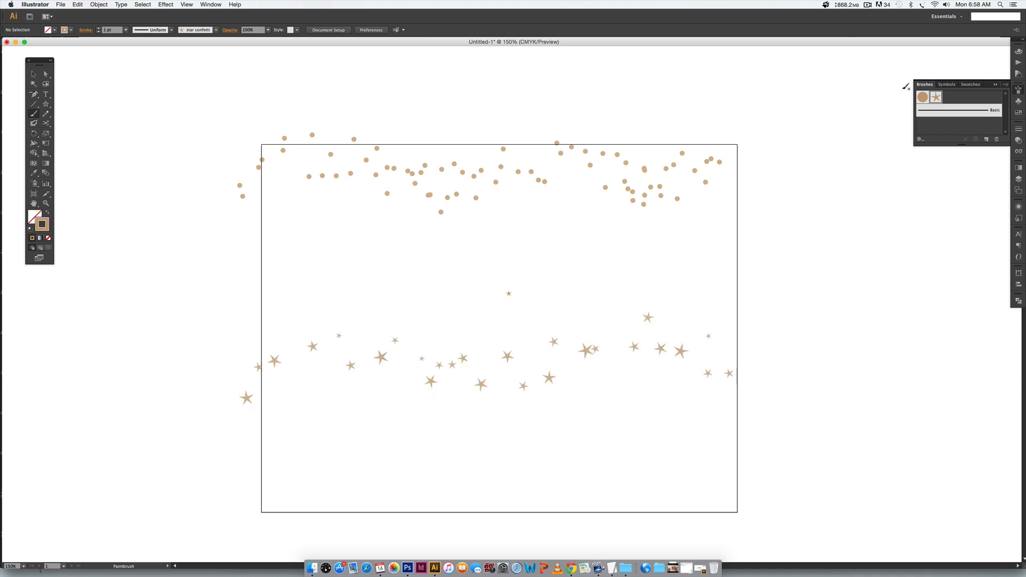
Retune the star confetti maximum size to about 266% and apply it to the painted star row.
{"action": "double_click", "coordinate": [936, 98]}
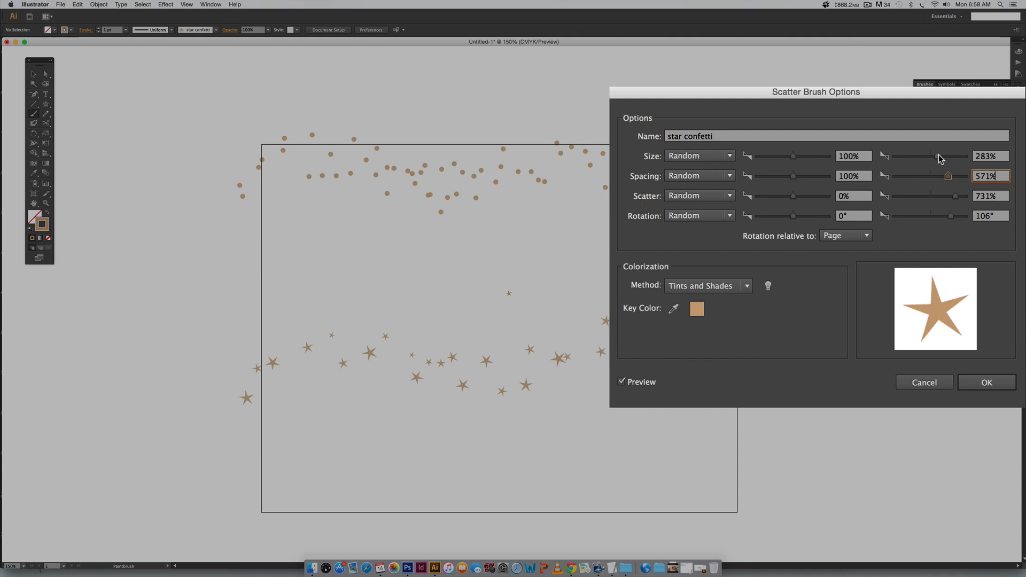
{"action": "left_click_drag", "start_coordinate": [939, 156], "coordinate": [940, 156]}
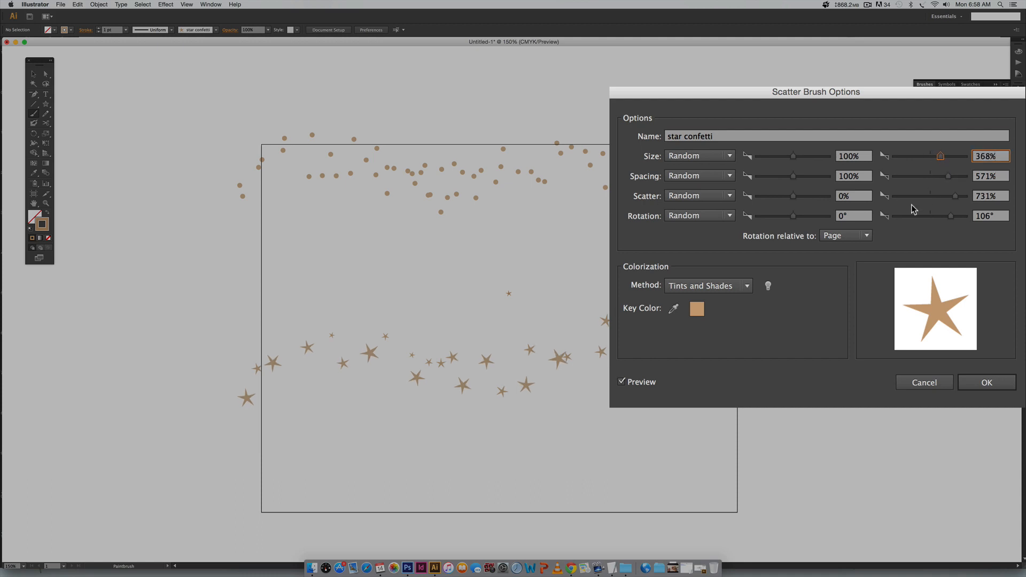
{"action": "left_click_drag", "start_coordinate": [940, 156], "coordinate": [937, 156]}
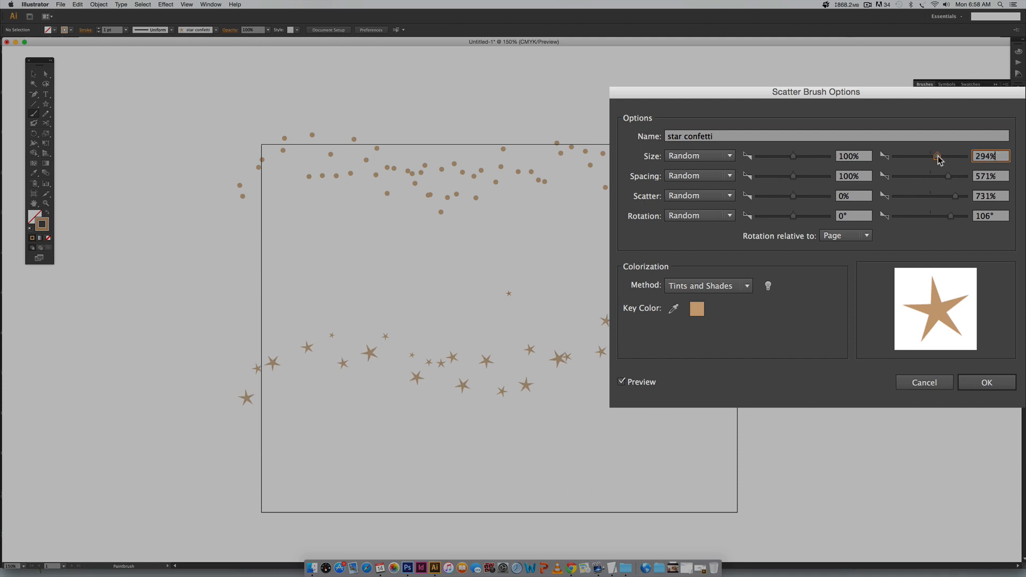
{"action": "left_click_drag", "start_coordinate": [958, 156], "coordinate": [937, 156]}
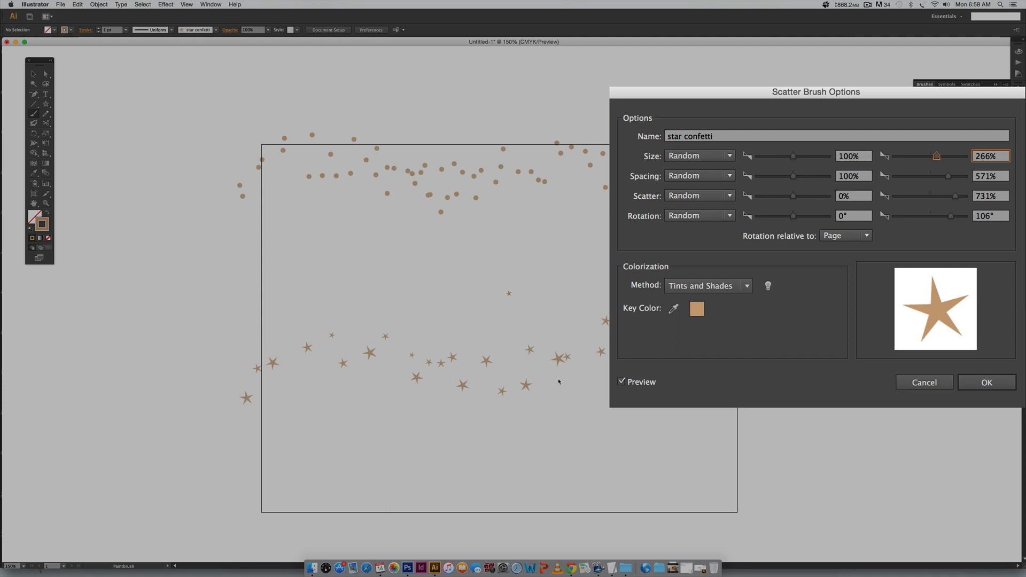
{"action": "left_click", "coordinate": [987, 383]}
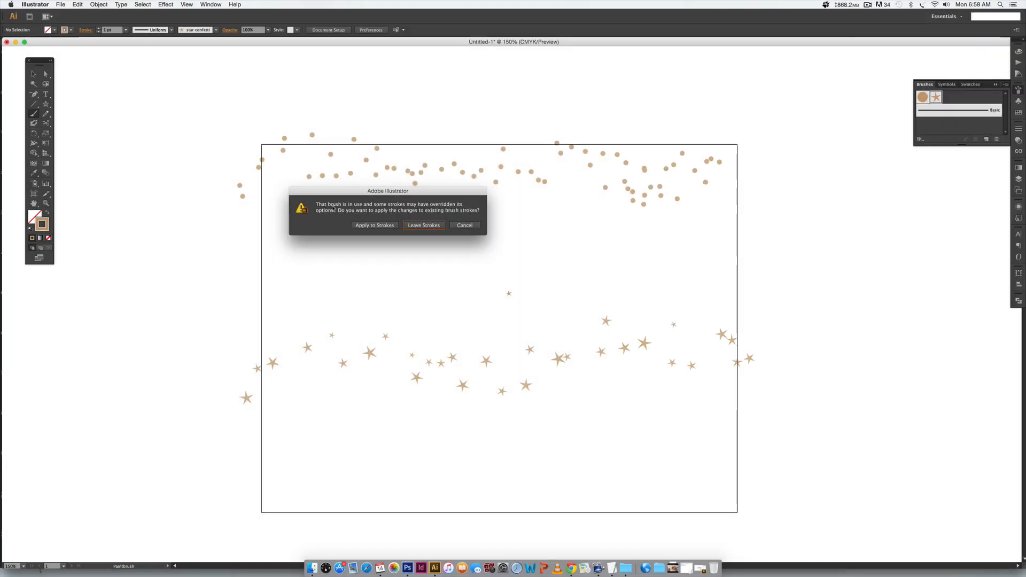
{"action": "left_click", "coordinate": [423, 226]}
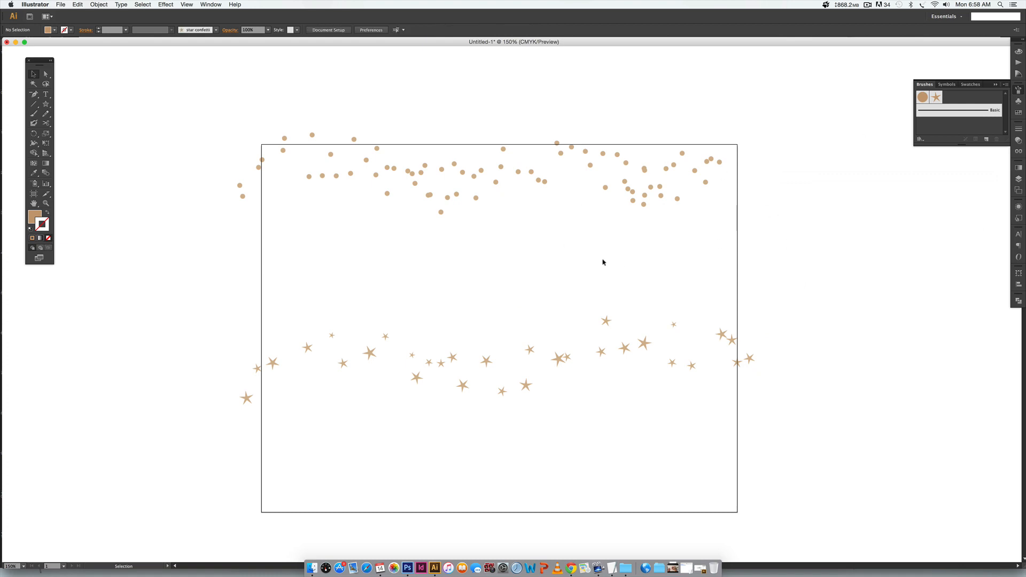
Paint a wavy star confetti stroke mid-artboard and shift its colour toward red.
{"action": "left_click", "coordinate": [936, 98]}
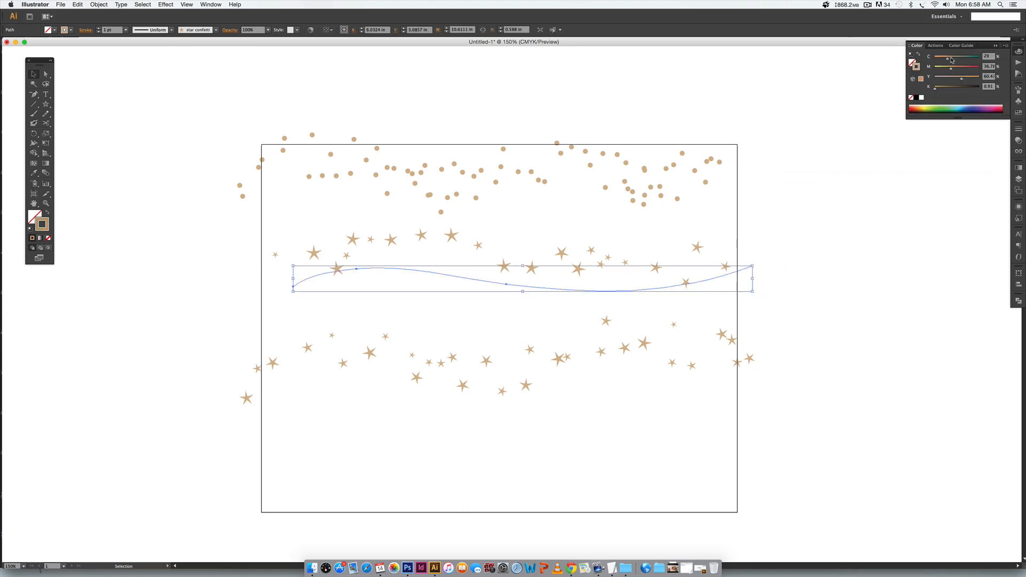
{"action": "left_click_drag", "start_coordinate": [962, 56], "coordinate": [956, 56]}
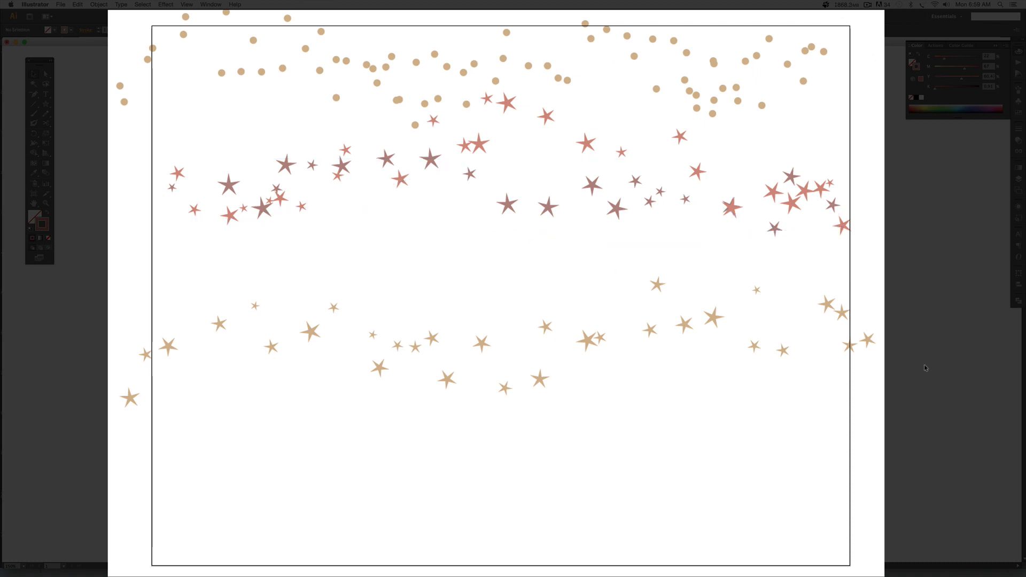
{"action": "mouse_move", "coordinate": [897, 361]}
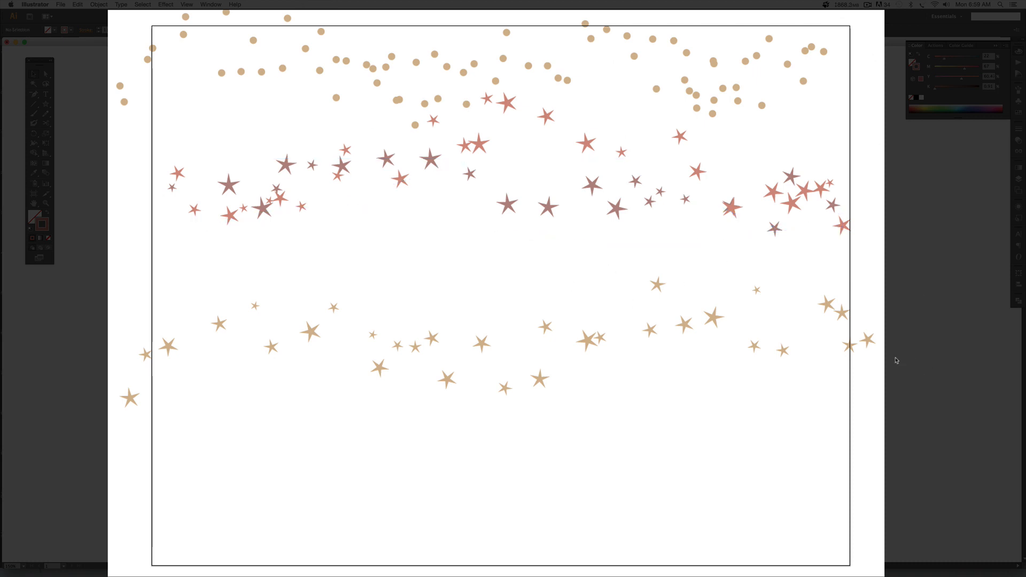